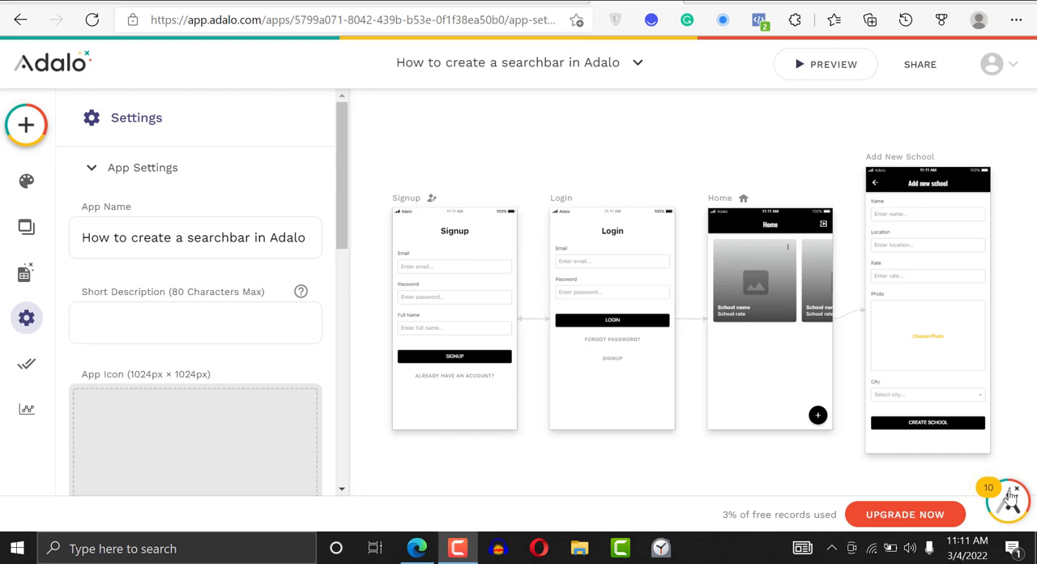
mouse_move(1021, 331)
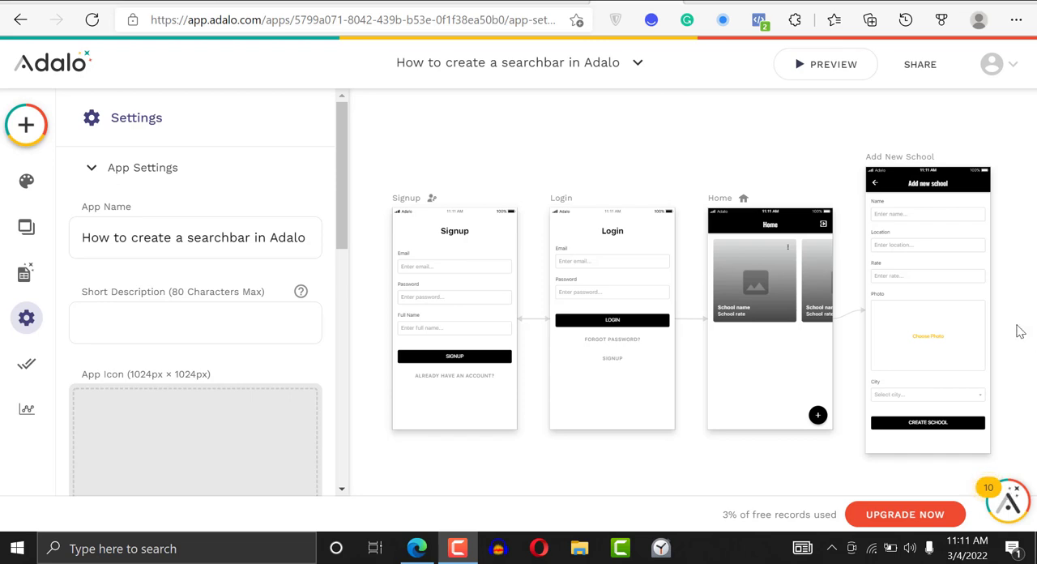
Close App Settings and deselect components, leaving the Signup, Login, Home and Add New School overview
left_click(26, 318)
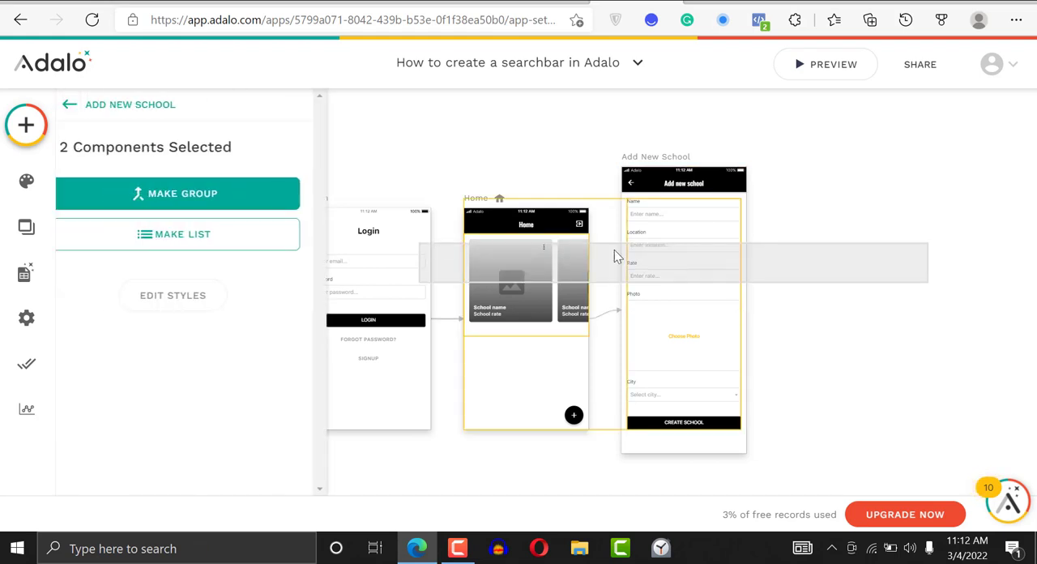
left_click(844, 246)
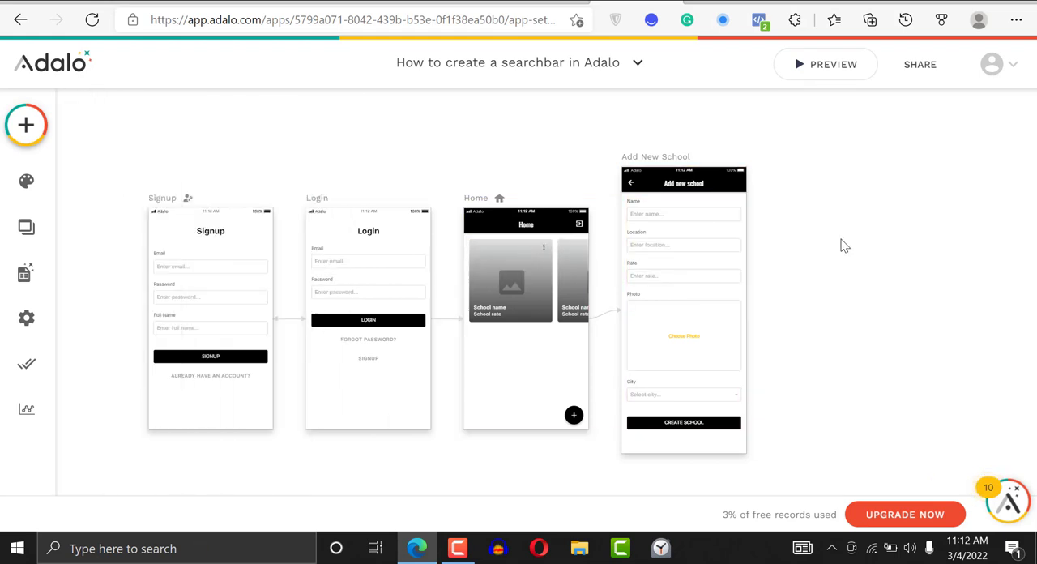
mouse_move(823, 257)
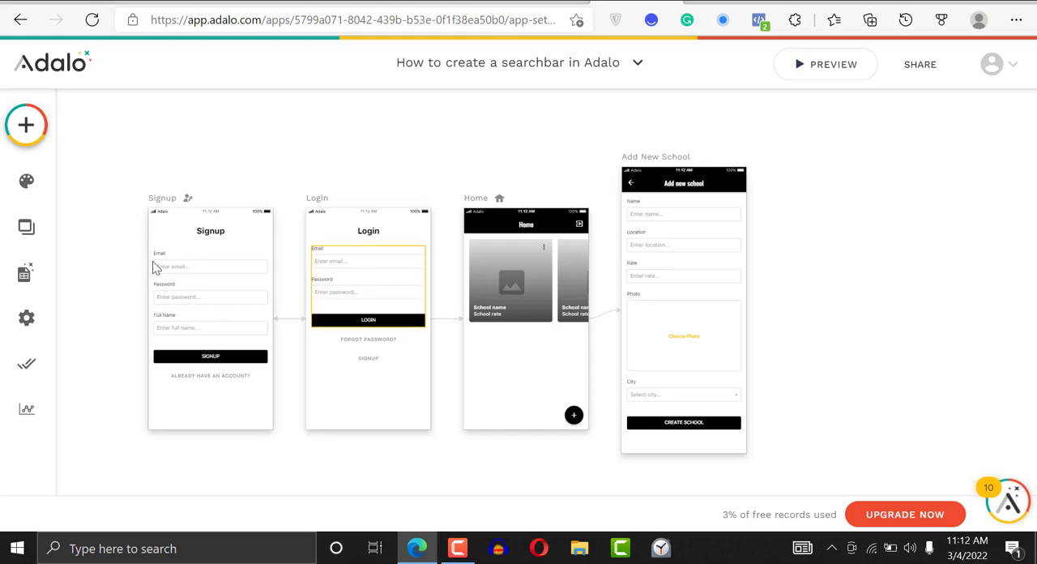
Show the database with the Schools collection's fields and the City collection's properties
left_click(26, 272)
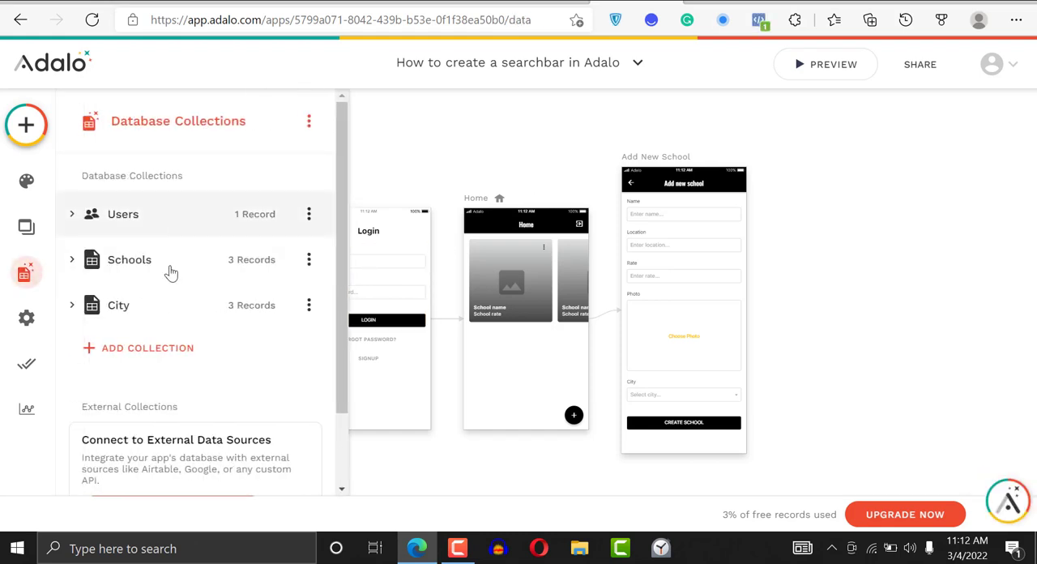
left_click(130, 260)
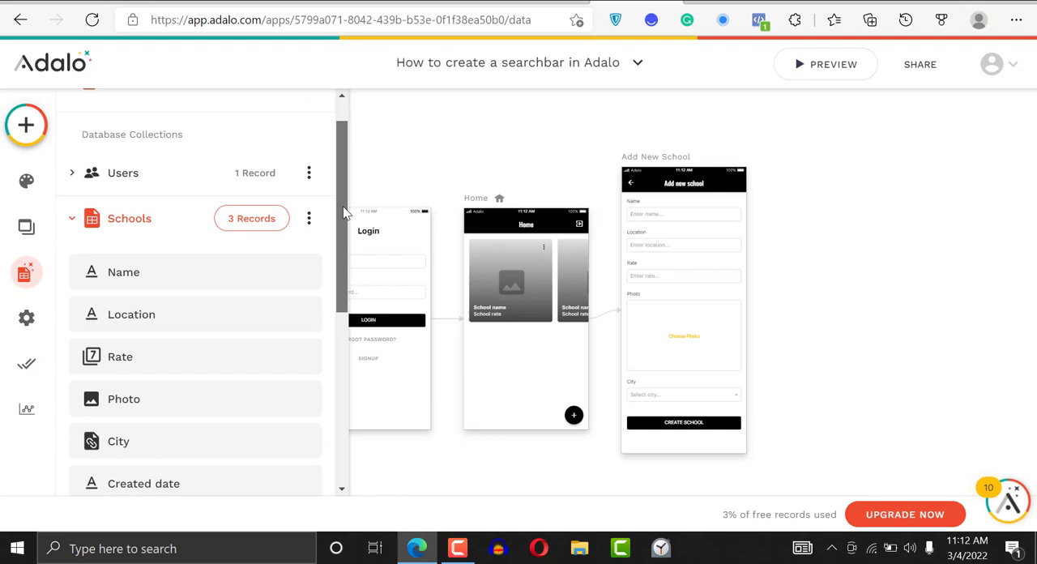
scroll("down", 3)
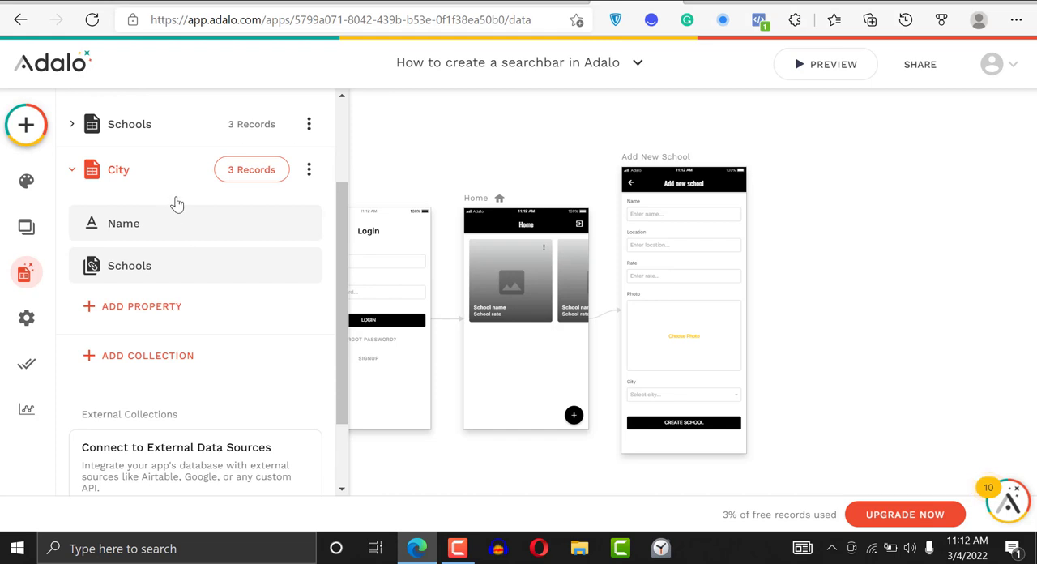
mouse_move(204, 201)
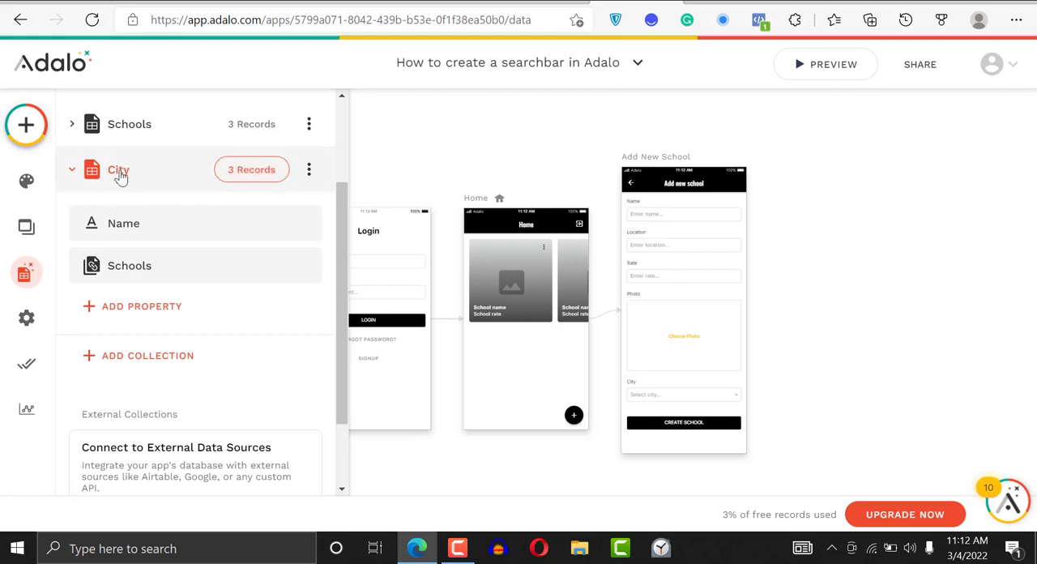
mouse_move(154, 177)
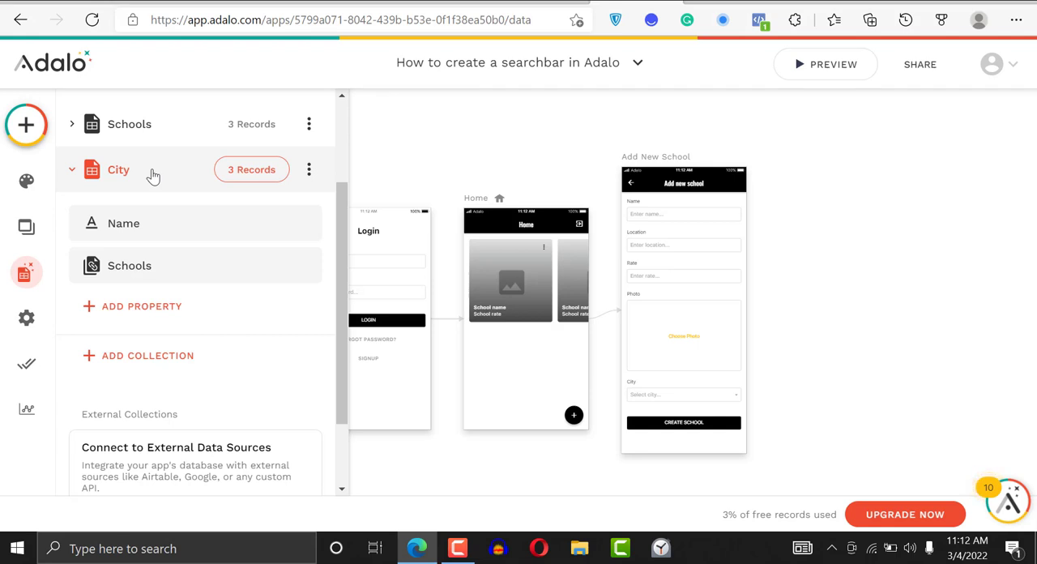
mouse_move(171, 171)
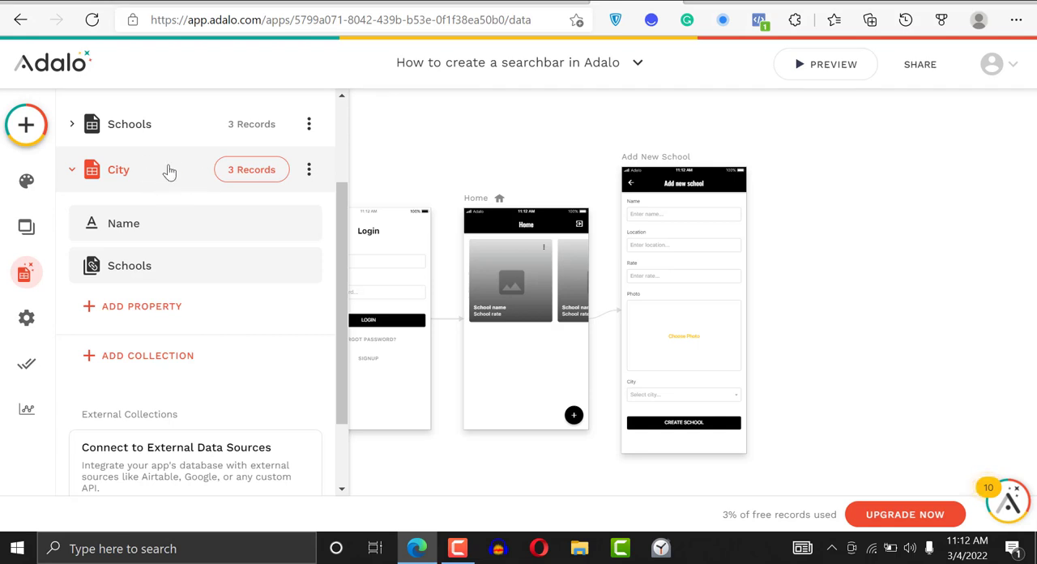
mouse_move(178, 171)
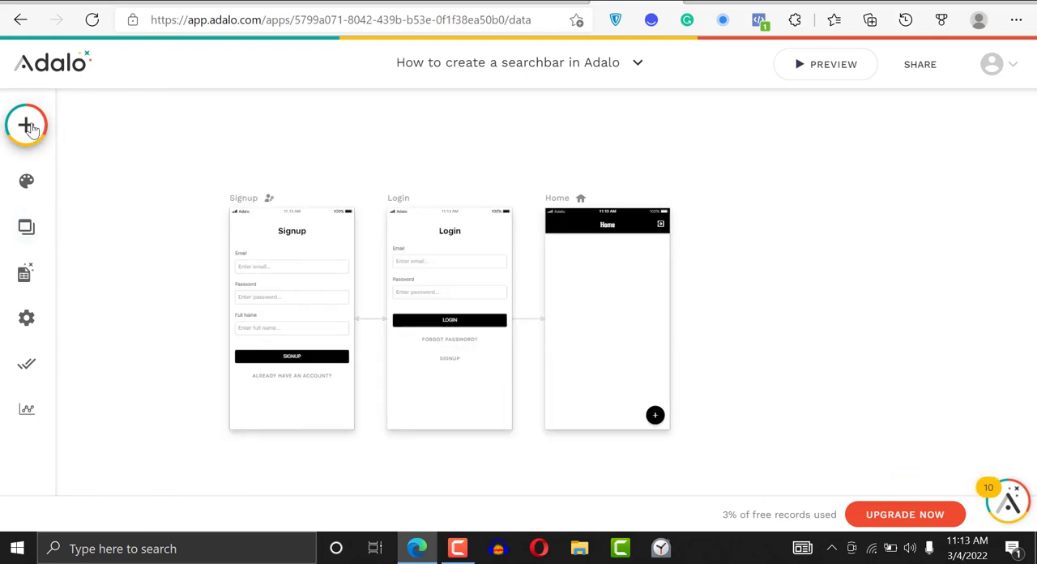
Search the Add Component list for 'sea' and 'form' without finding a search bar
left_click(26, 124)
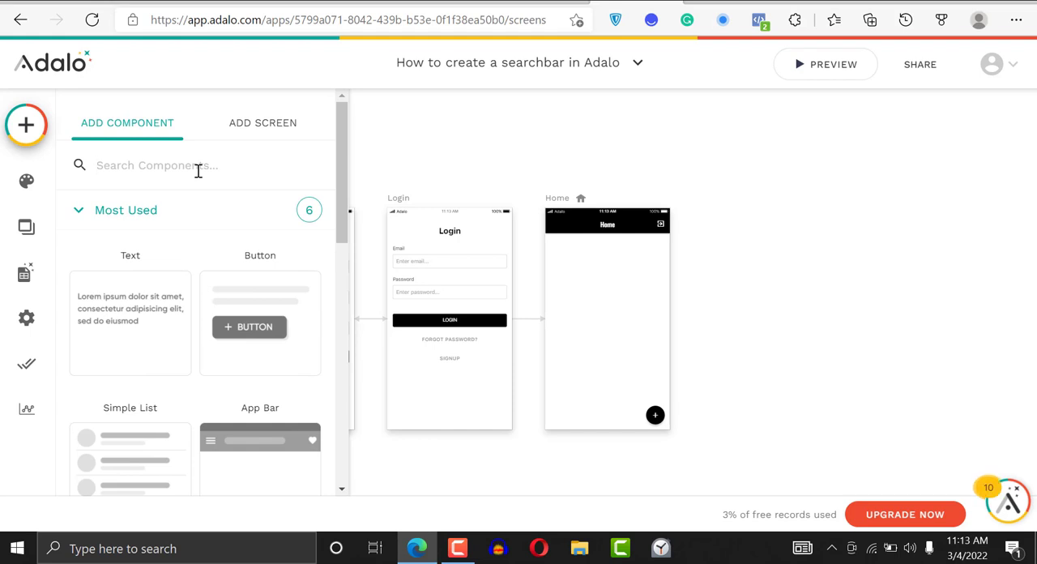
type("sea")
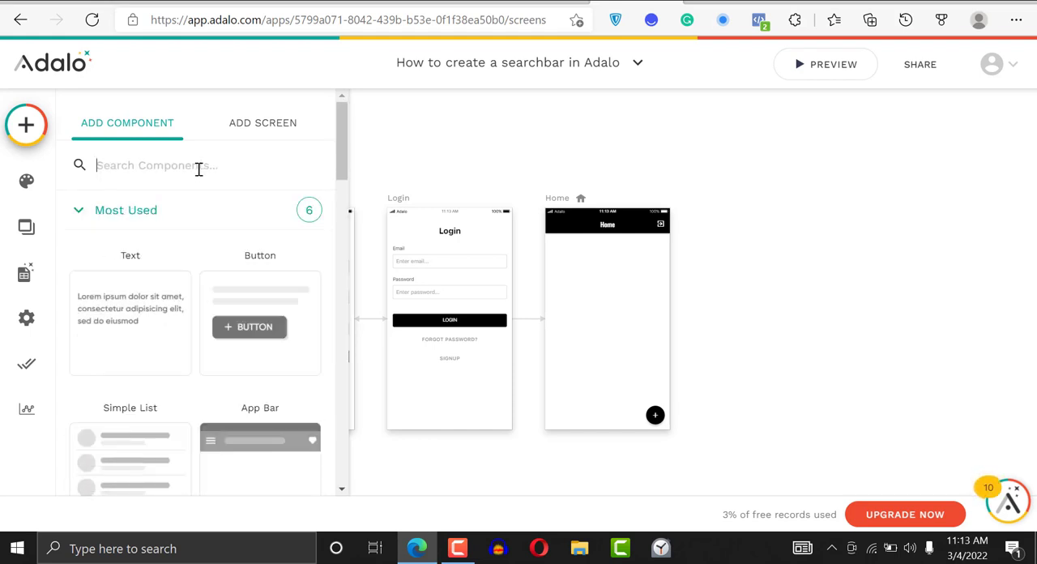
scroll("down", 3)
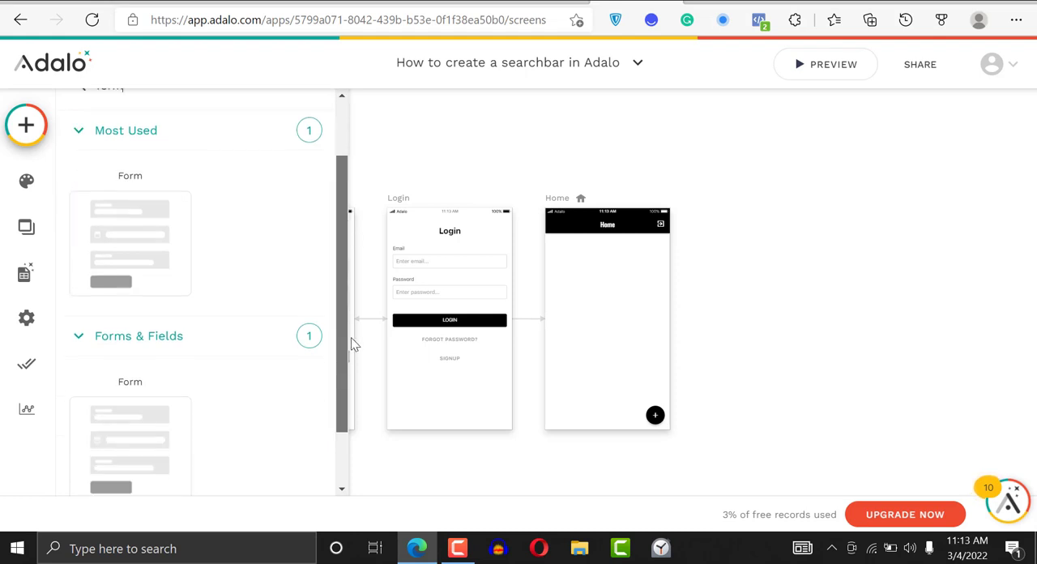
type("form")
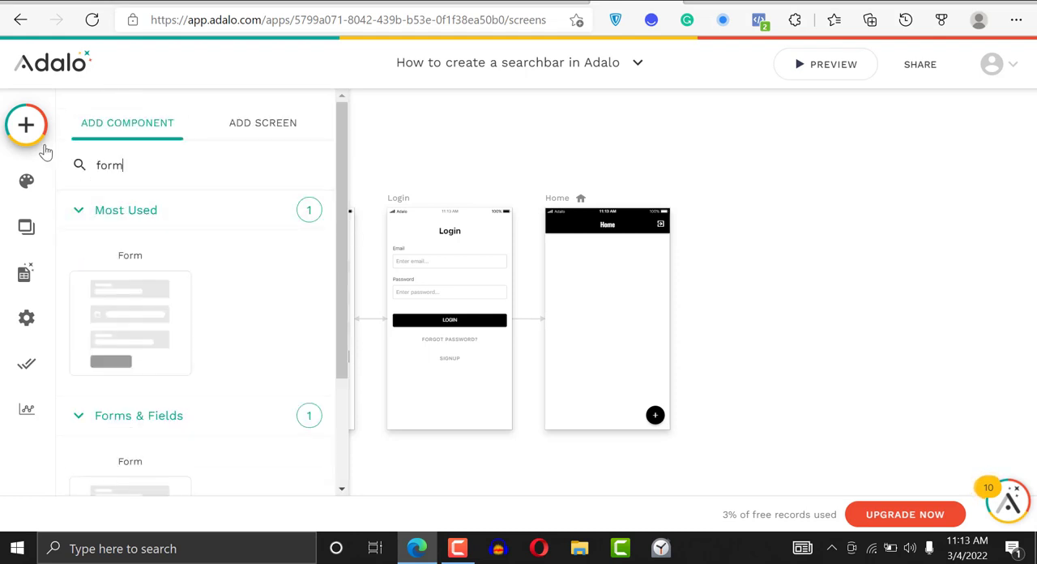
Browse the Add Screen templates down to the List category's List Search layout
left_click(263, 123)
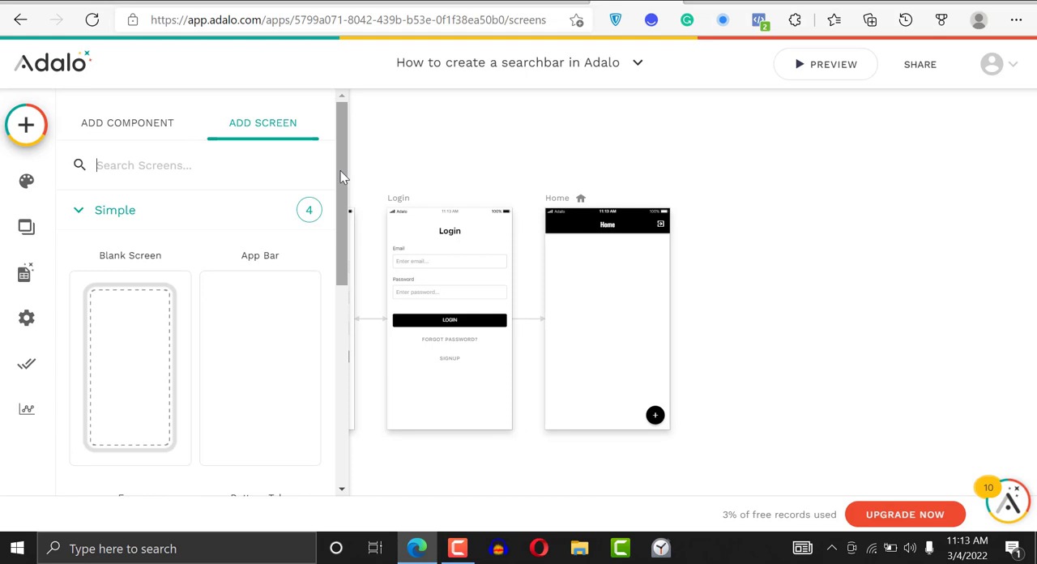
scroll("down", 3)
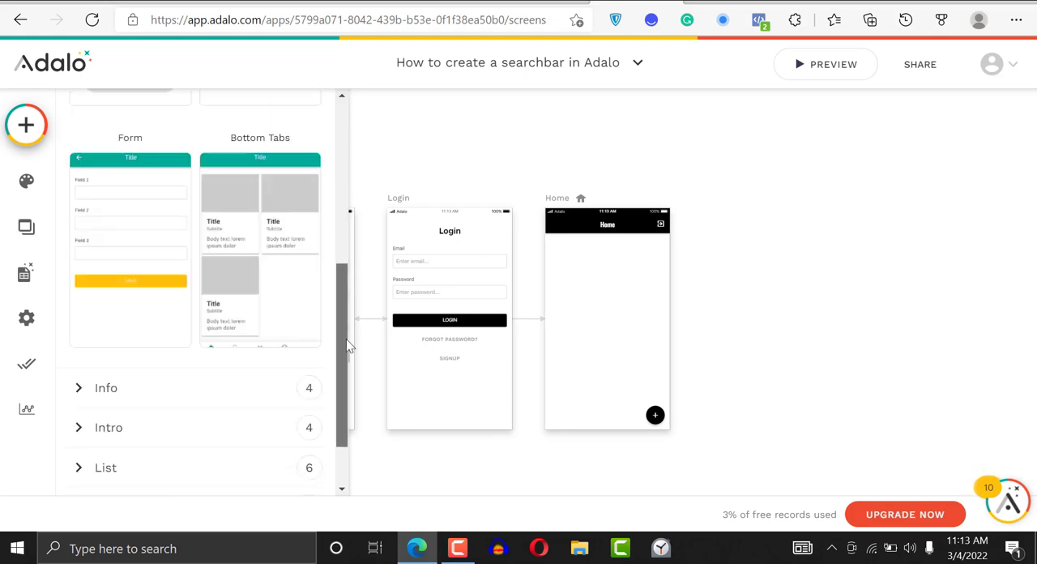
left_click(105, 387)
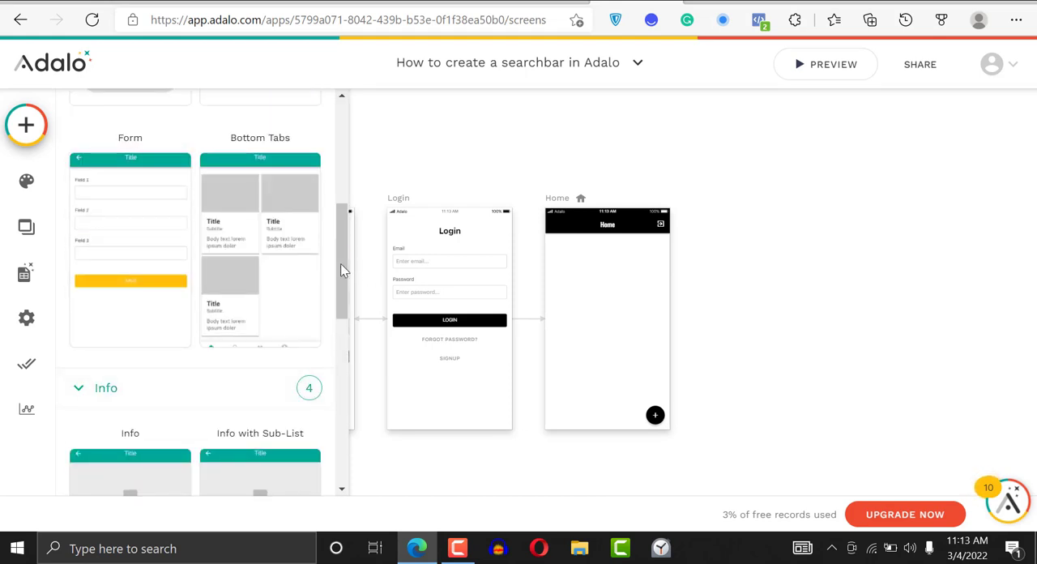
scroll("down", 3)
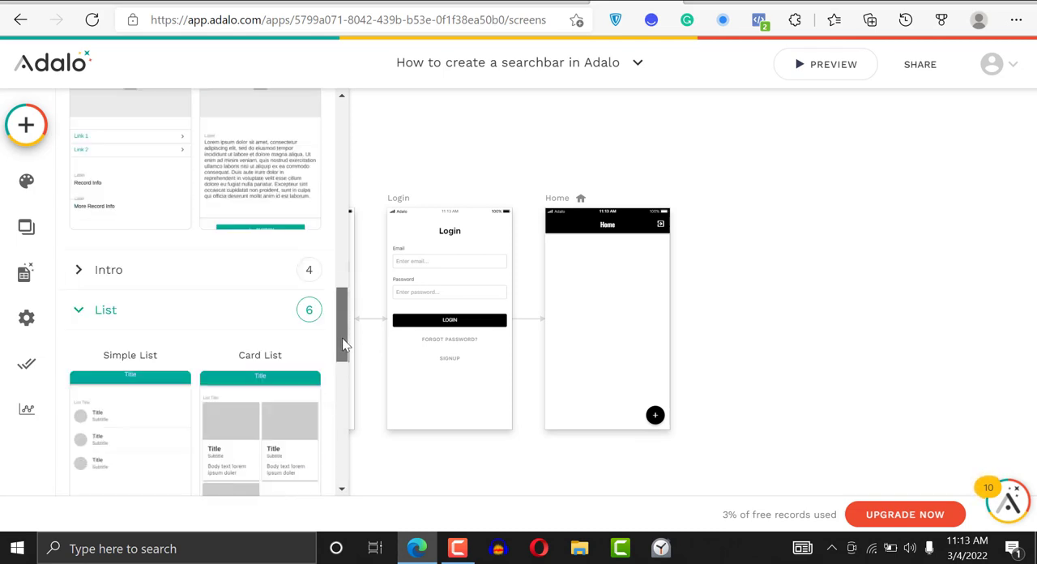
scroll("down", 3)
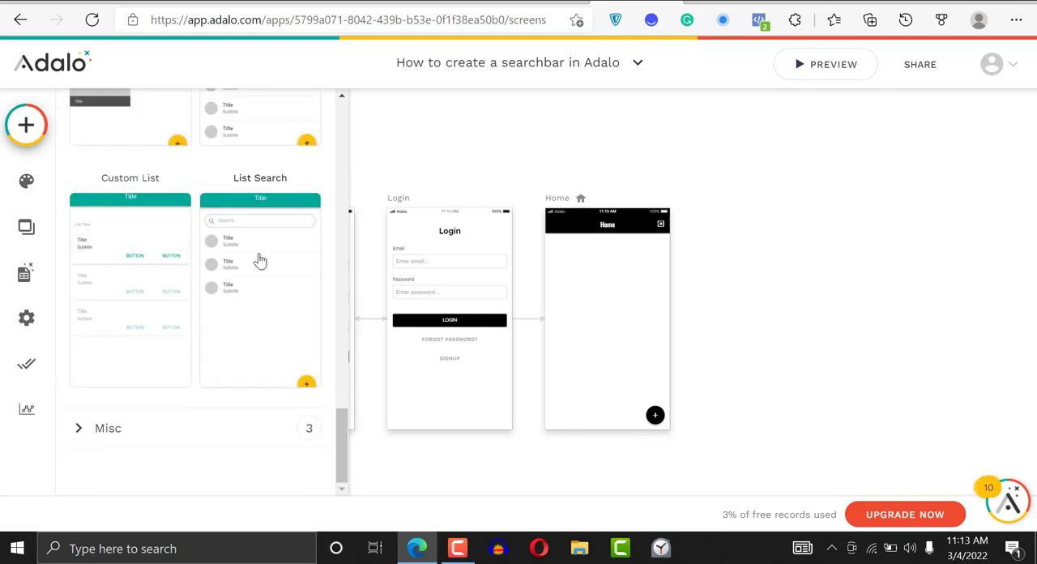
Create a new screen named 'search' from the List Search template
left_click(26, 125)
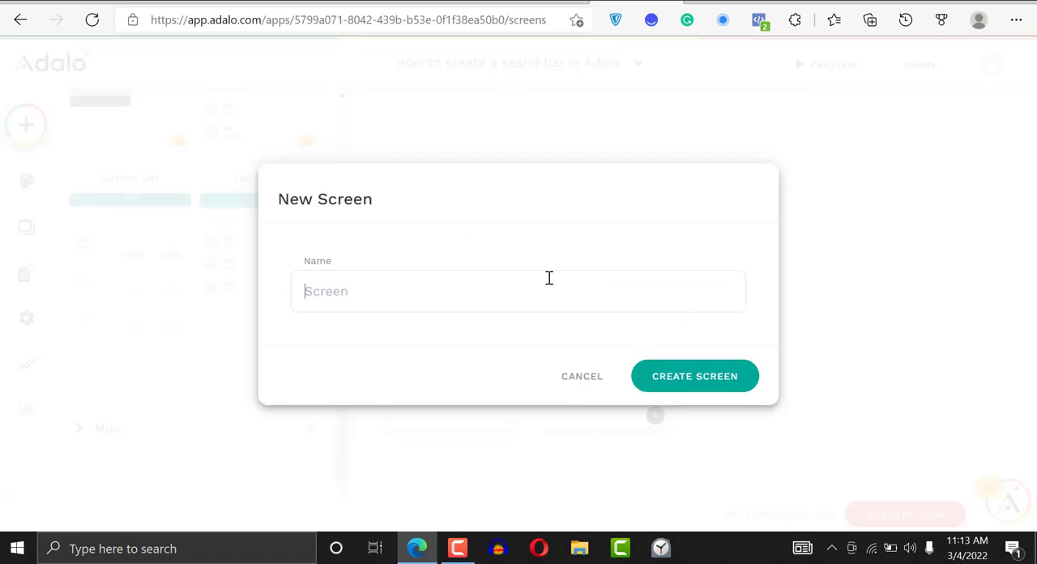
type("search")
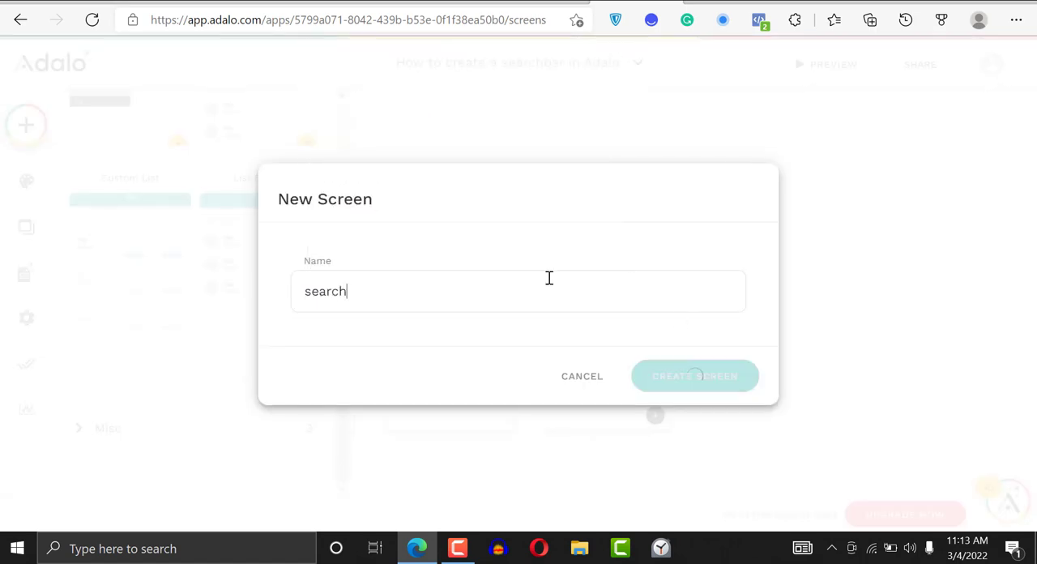
left_click(694, 376)
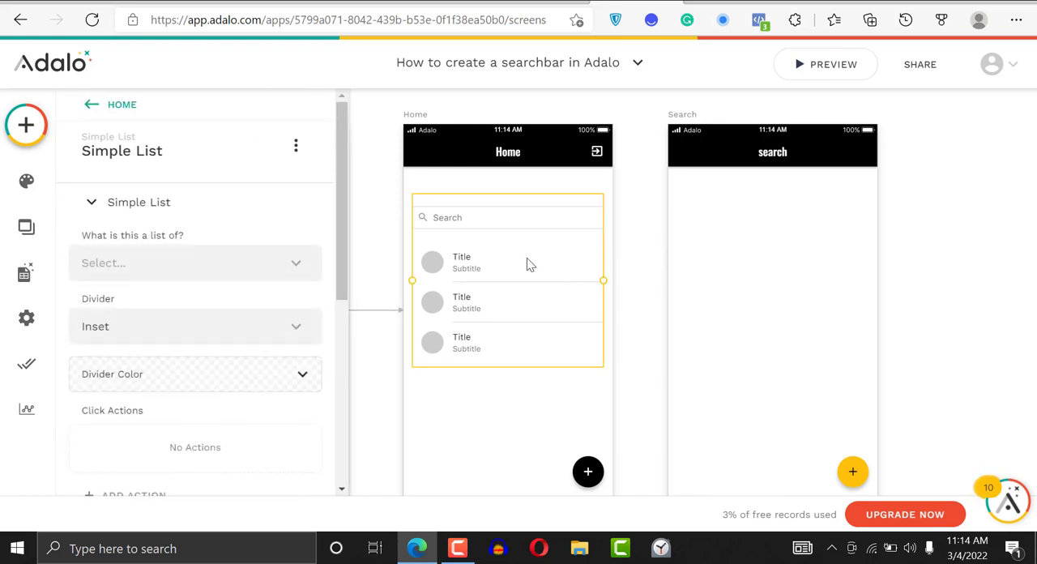
mouse_move(527, 292)
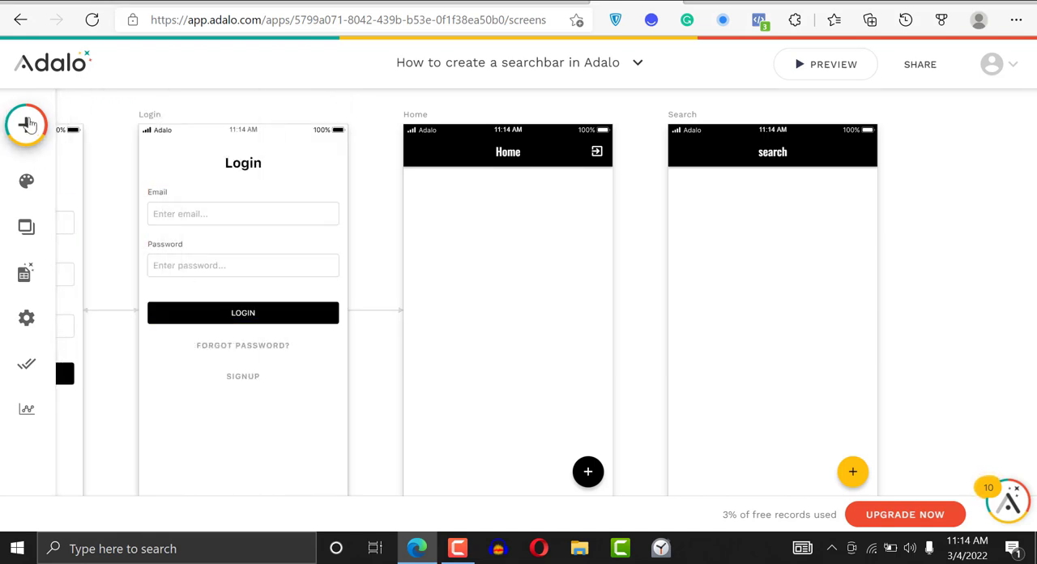
Add a text input from Forms & Fields onto the Home screen
left_click(25, 124)
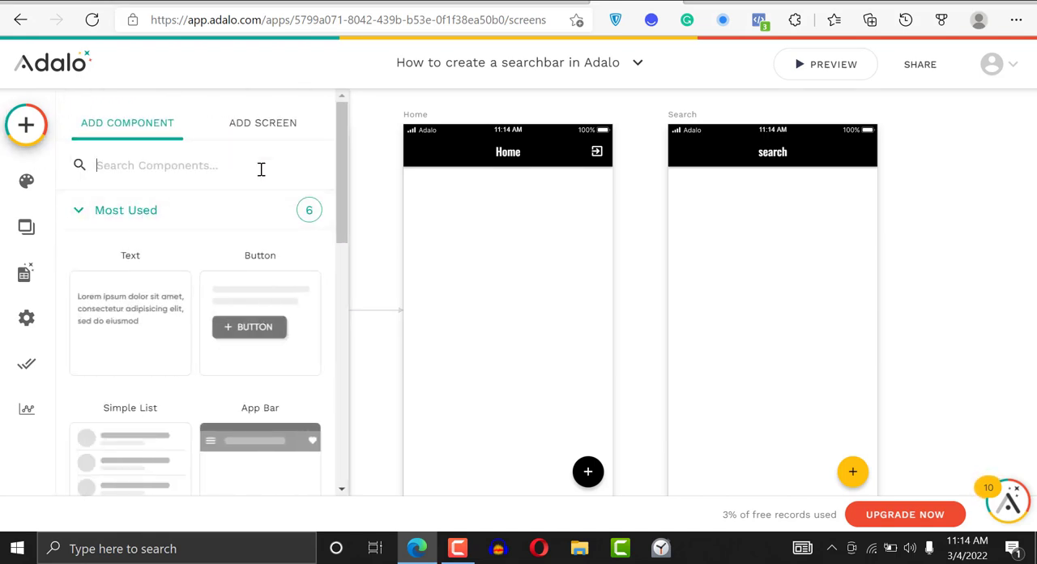
scroll("down", 3)
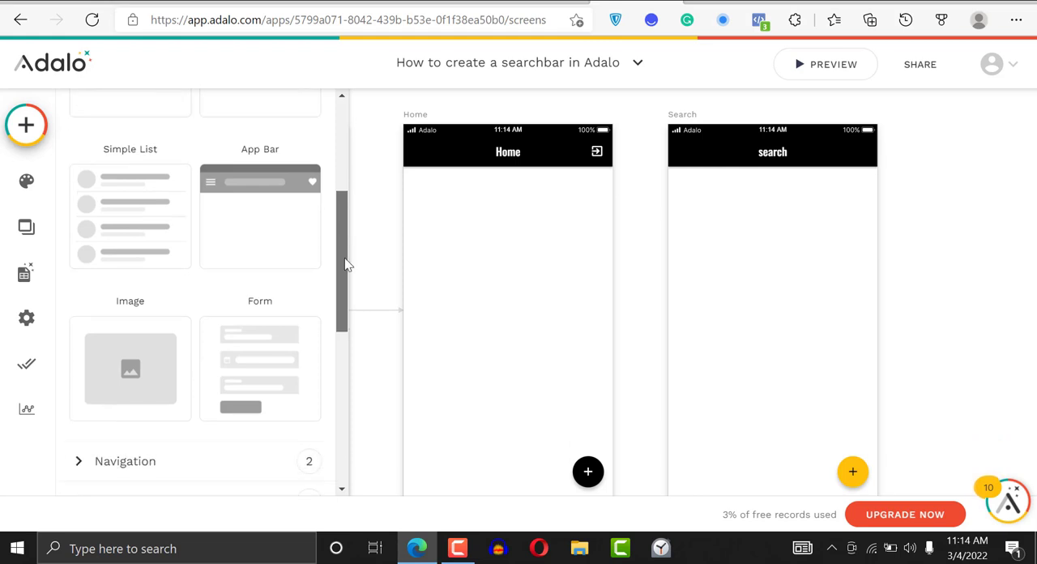
scroll("down", 3)
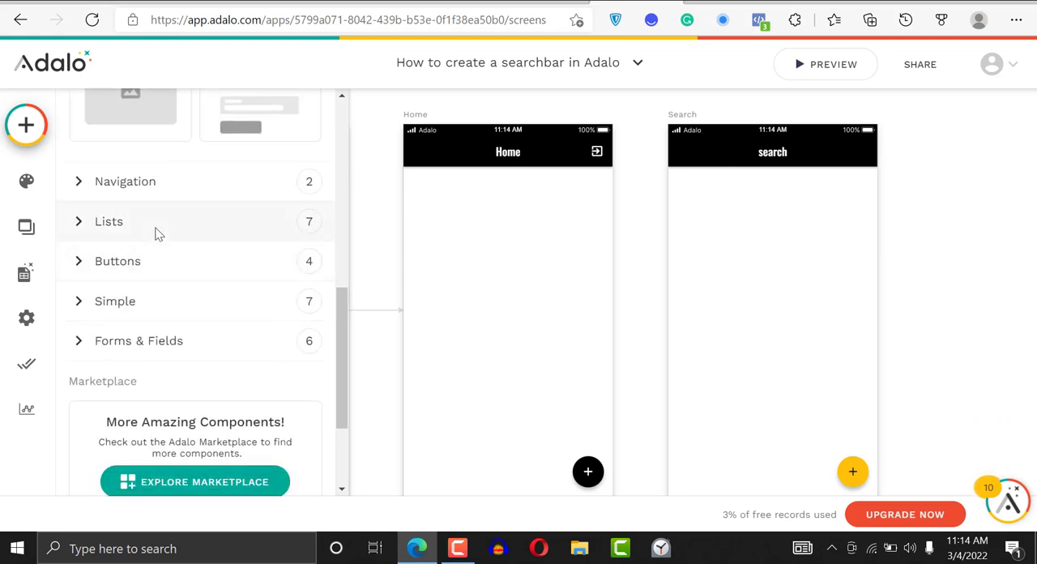
left_click(115, 301)
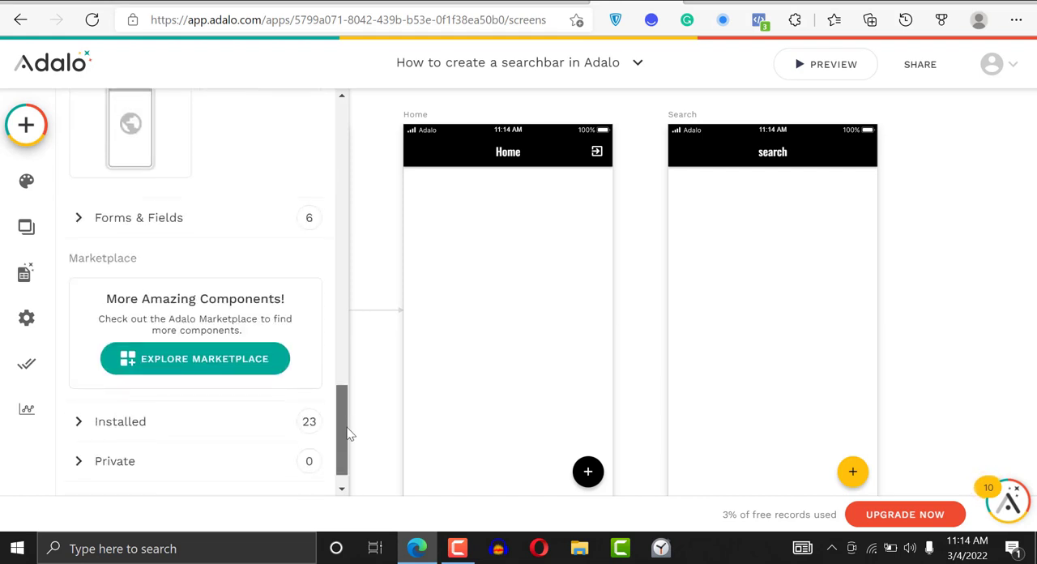
left_click(139, 218)
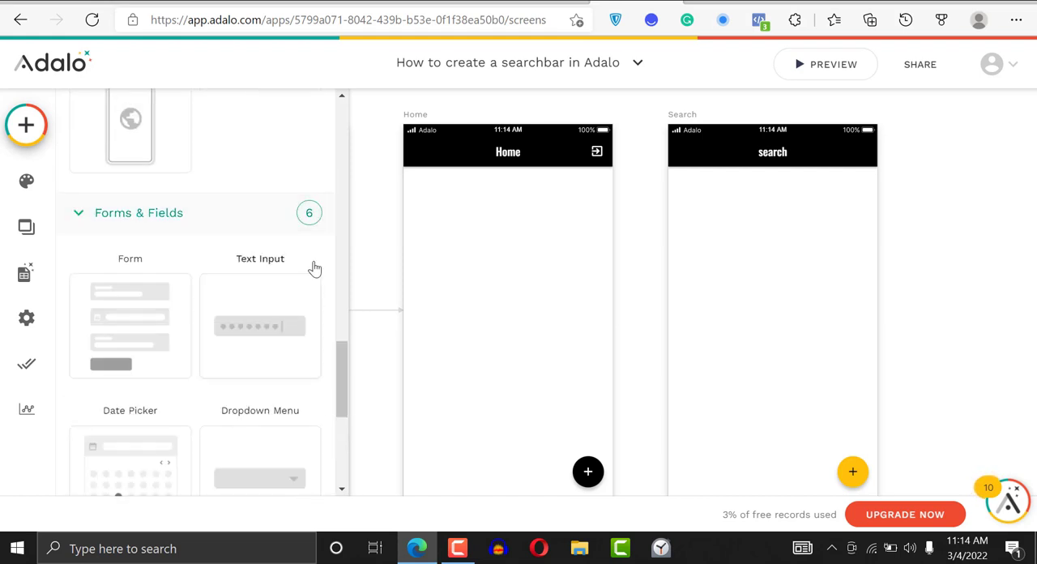
scroll("down", 3)
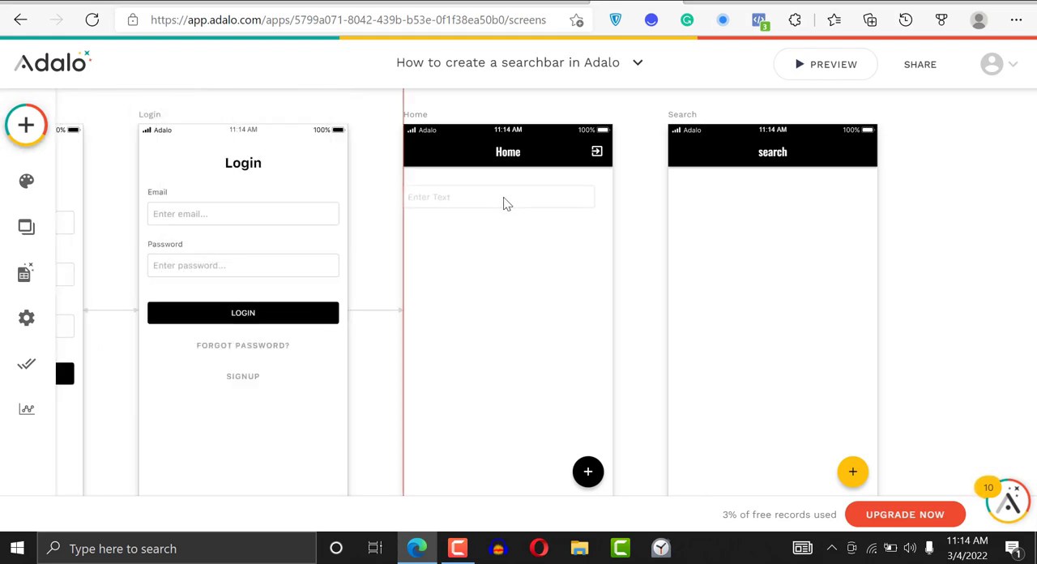
Set the text input's corner Rounding to 15
left_click(506, 198)
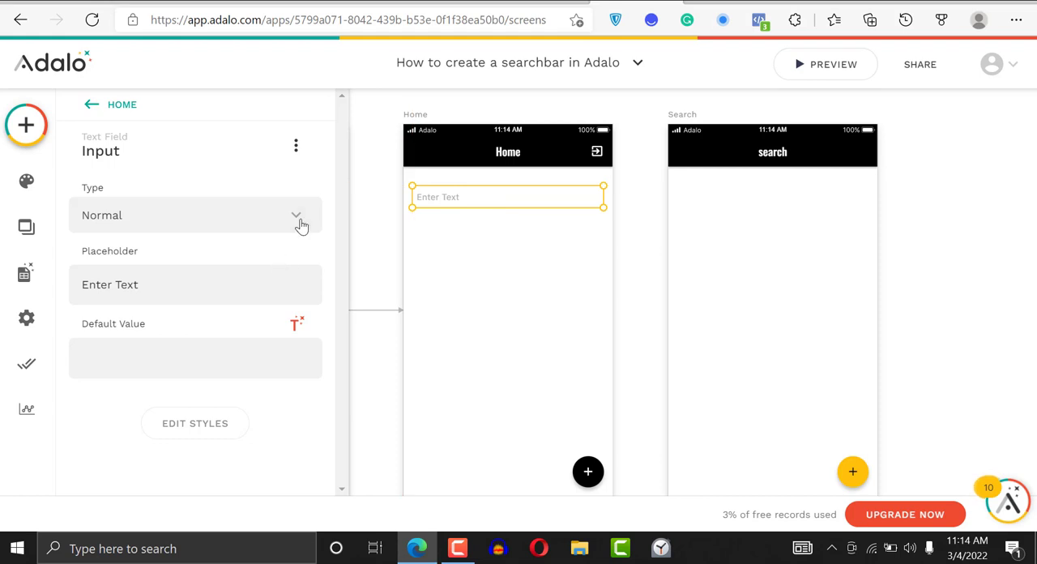
mouse_move(217, 444)
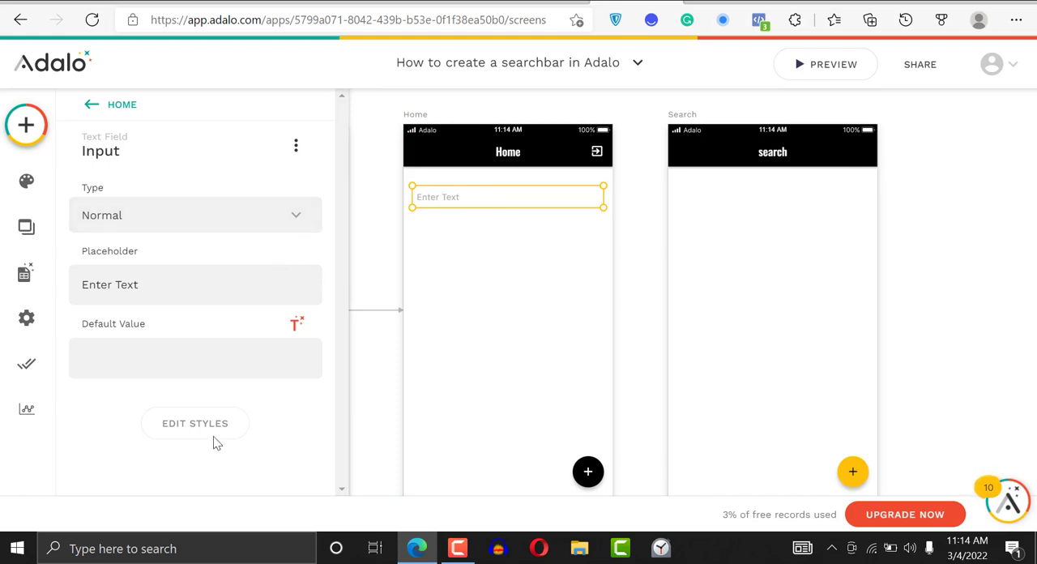
scroll("down", 3)
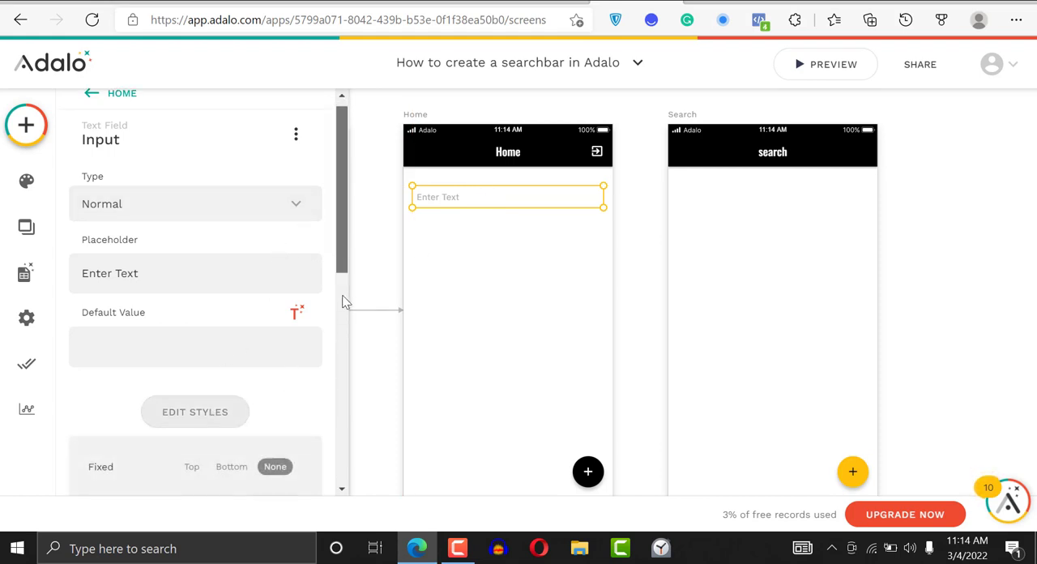
scroll("down", 3)
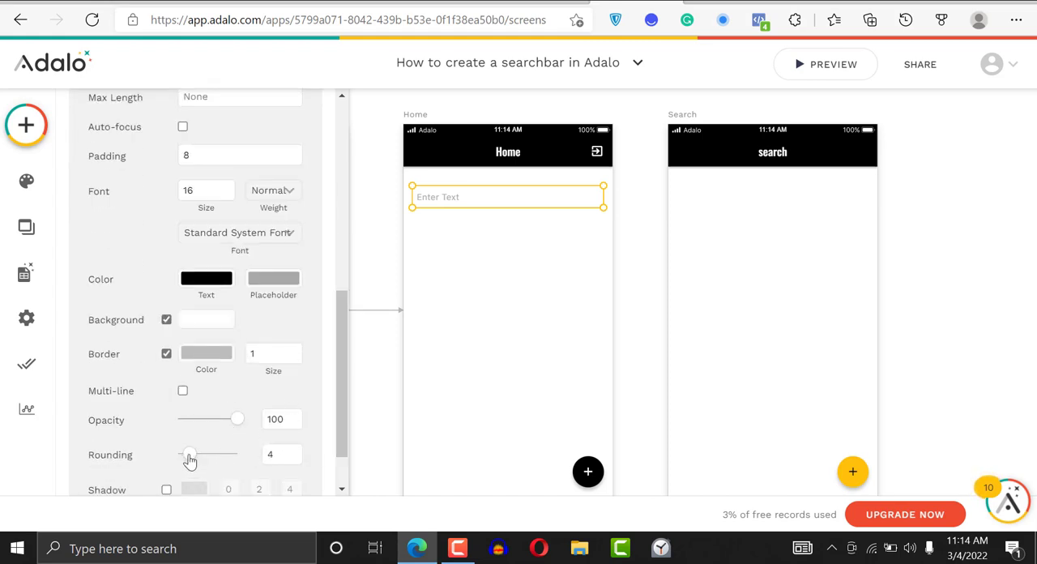
left_click_drag(191, 454, 204, 454)
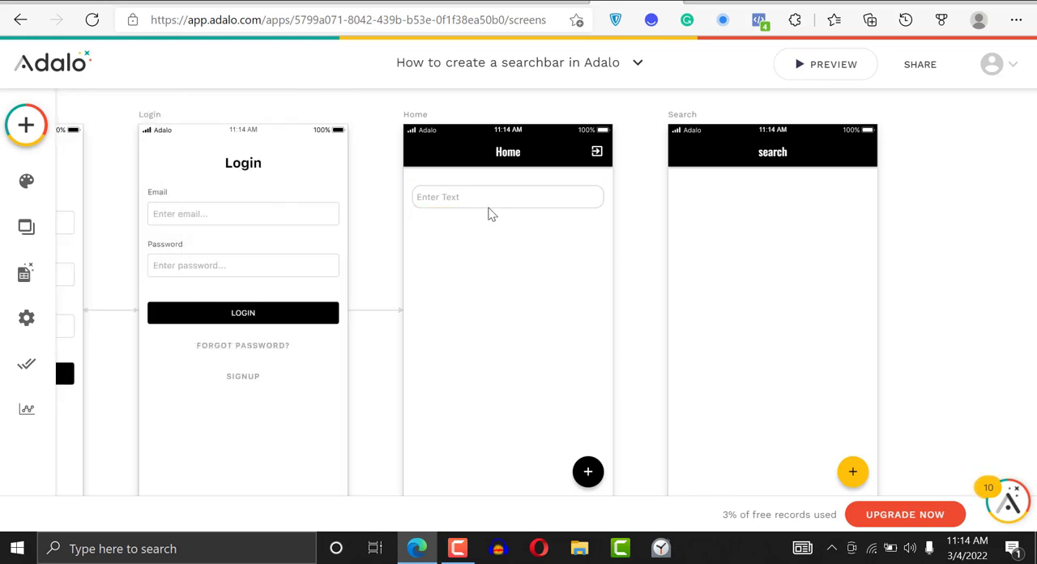
Give the text input a black border colour
left_click(508, 198)
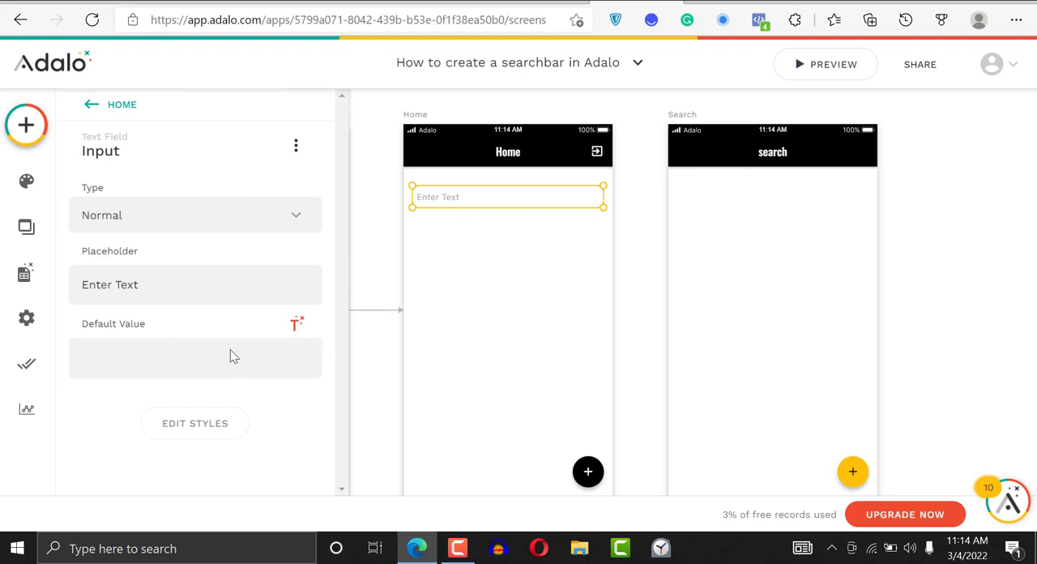
scroll("down", 3)
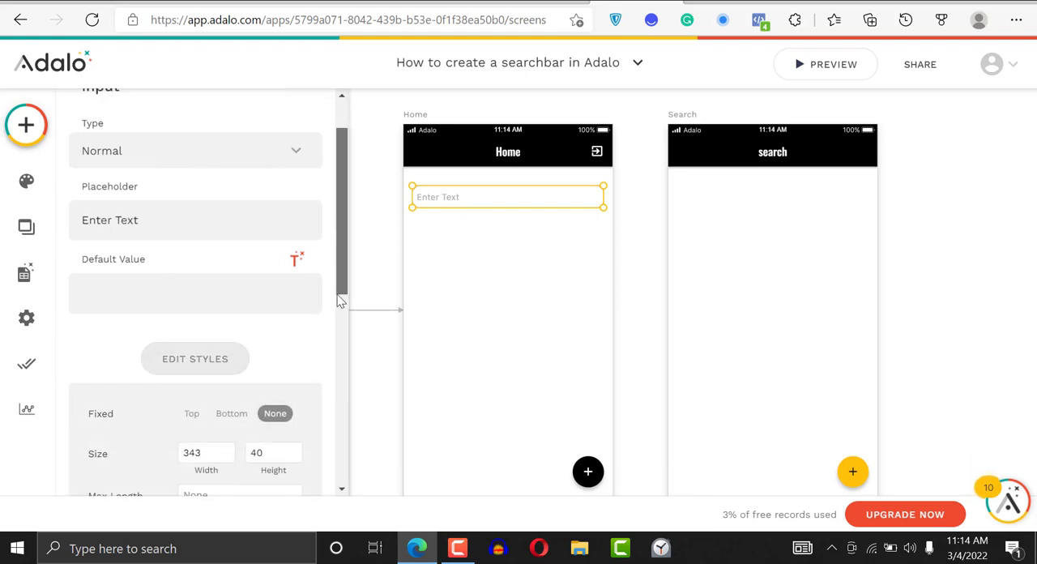
scroll("down", 3)
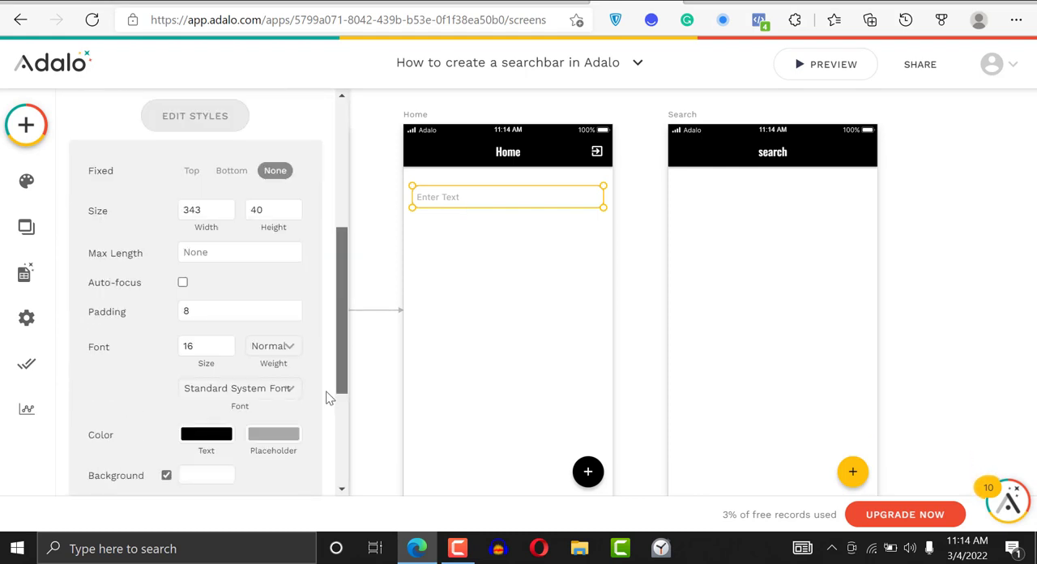
scroll("down", 3)
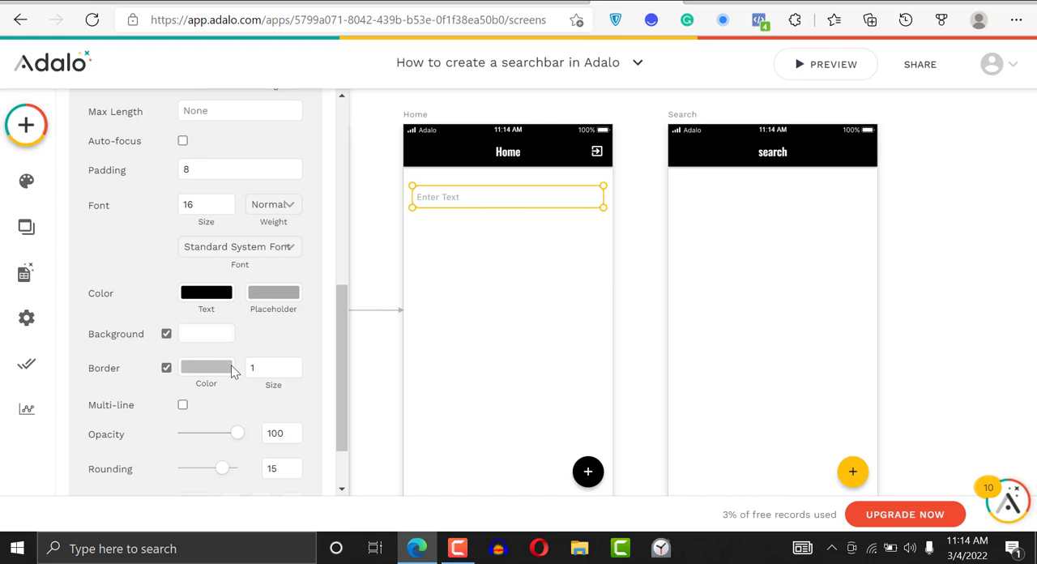
left_click(206, 366)
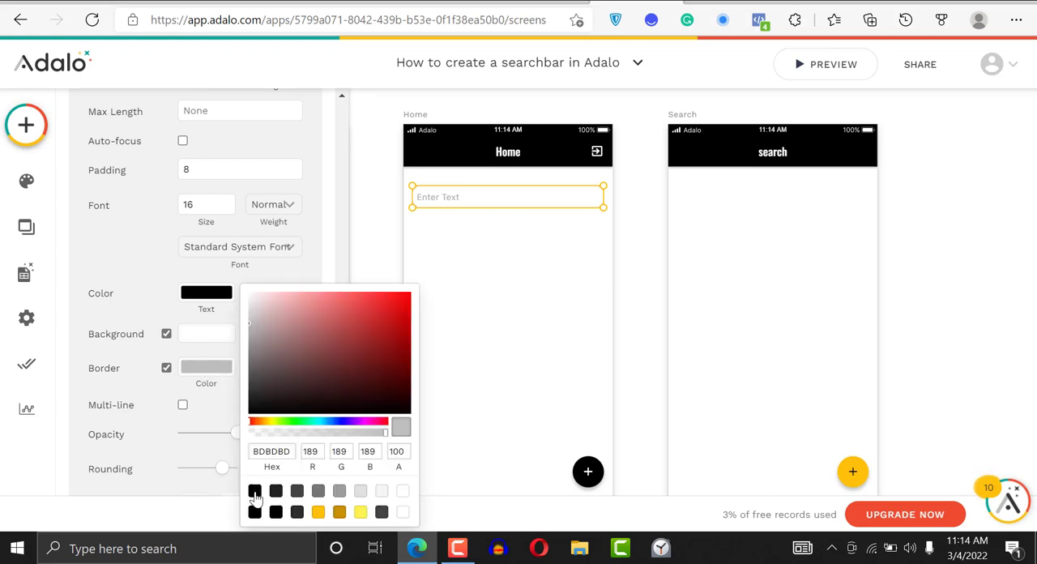
left_click(254, 489)
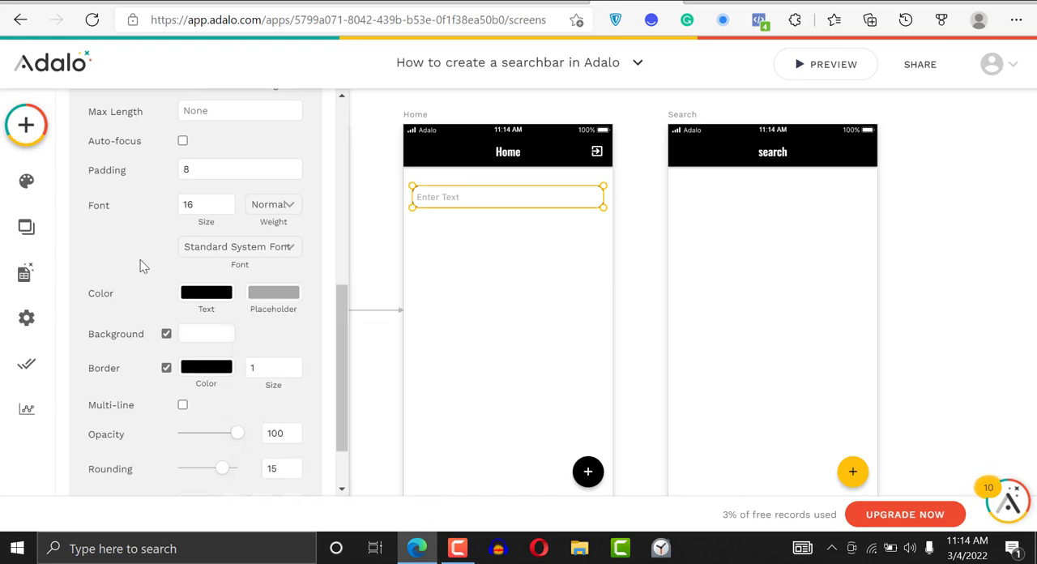
mouse_move(340, 316)
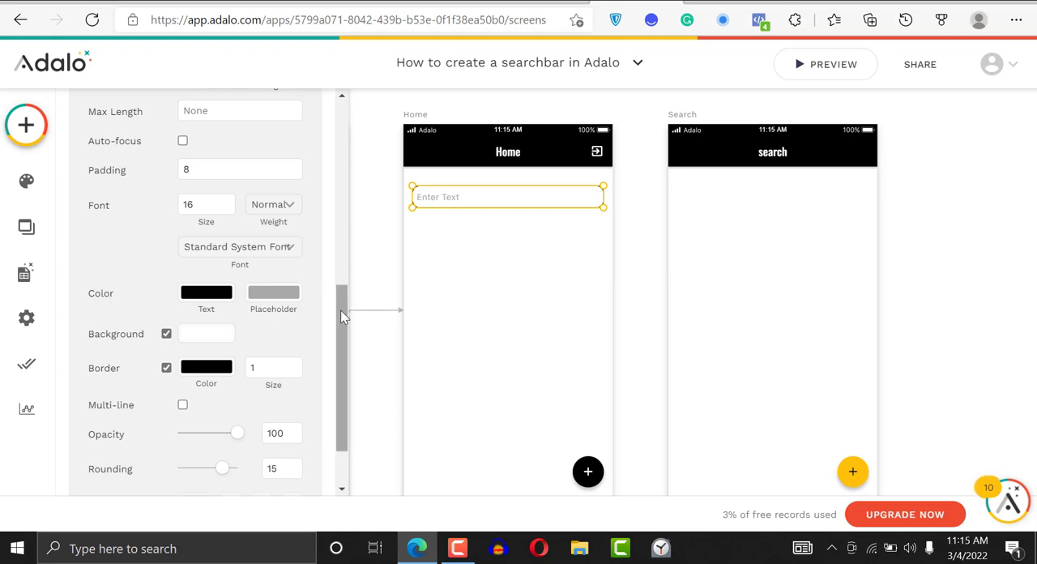
scroll("down", 3)
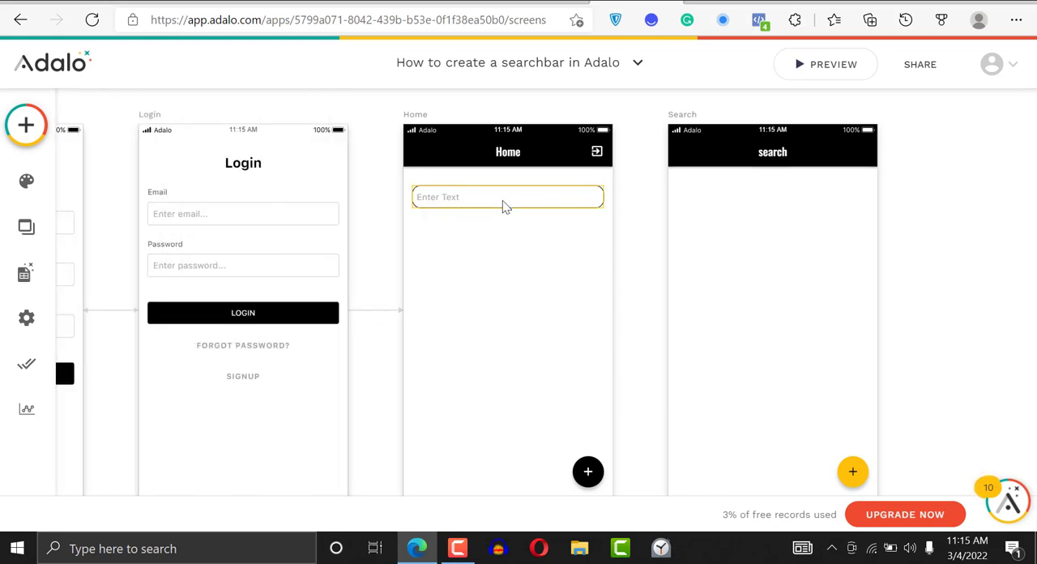
mouse_move(476, 201)
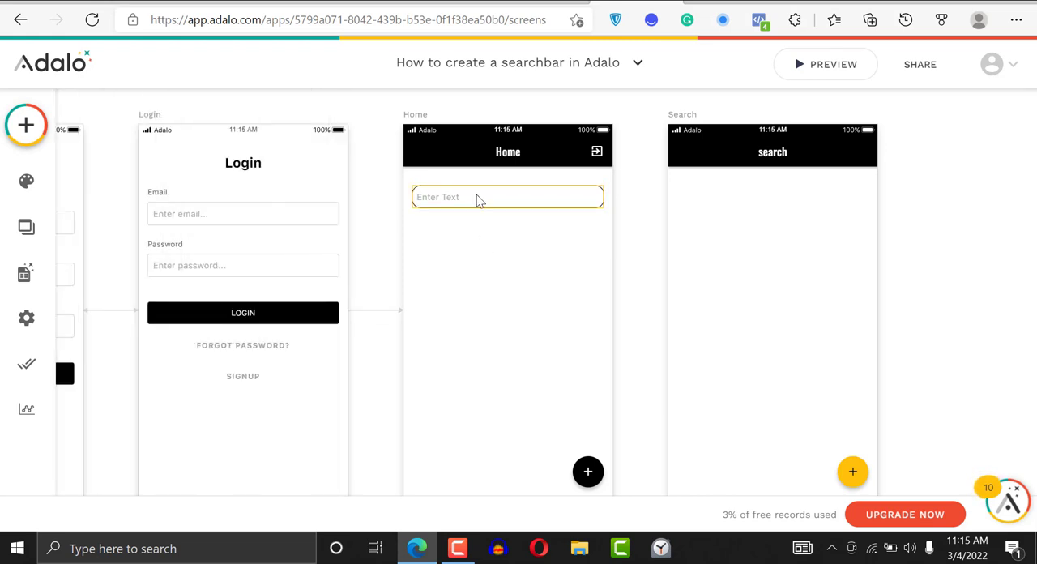
Place a Simple List just below the search input on Home and select both together
left_click(507, 198)
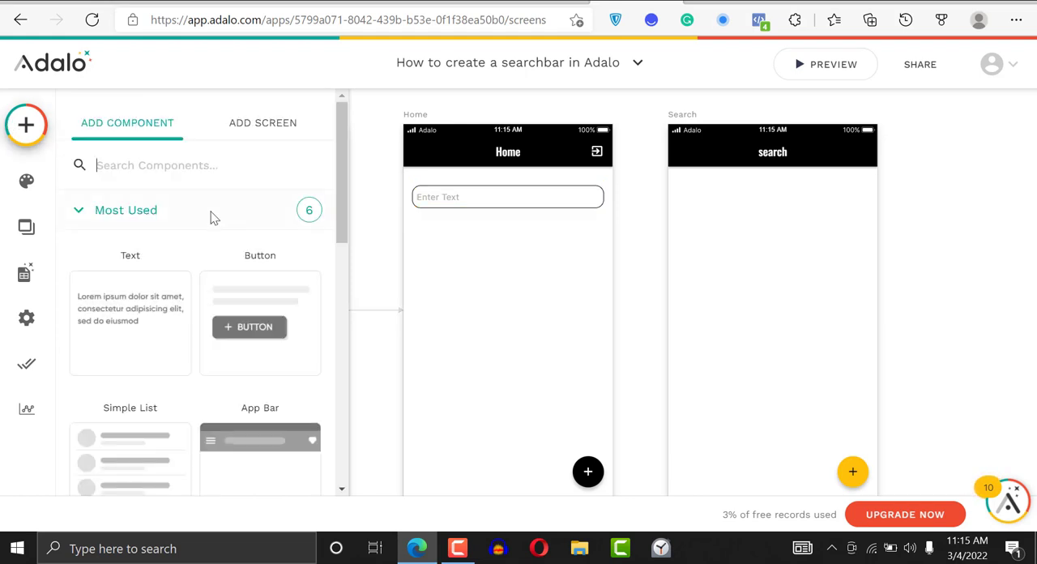
scroll("down", 3)
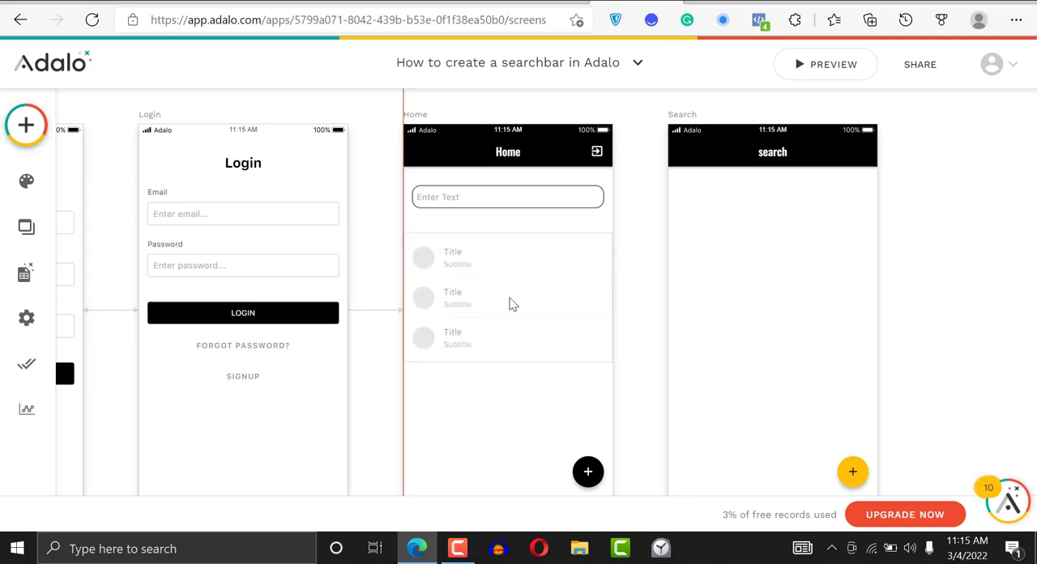
left_click(515, 298)
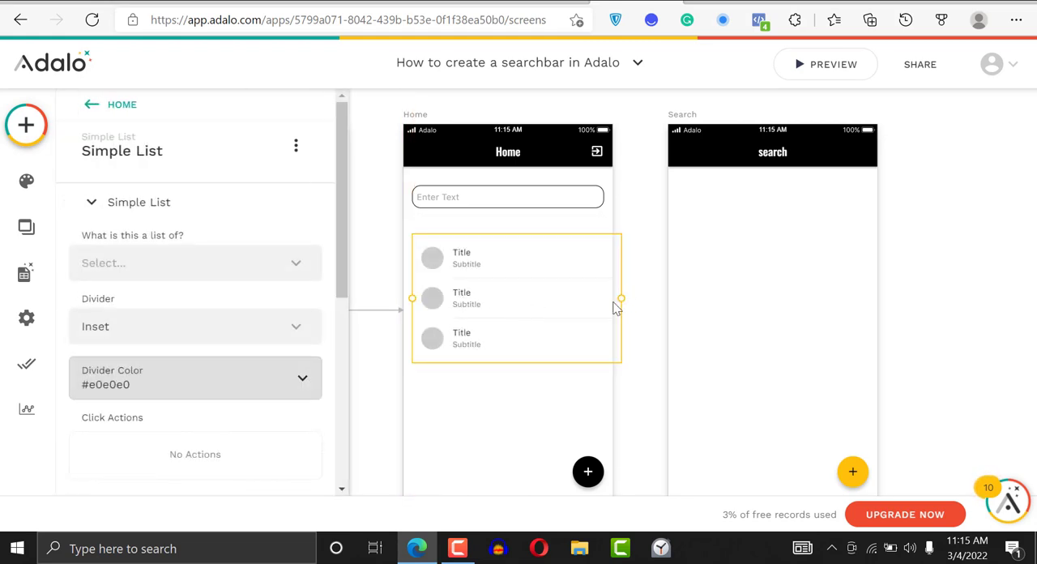
left_click_drag(623, 298, 603, 302)
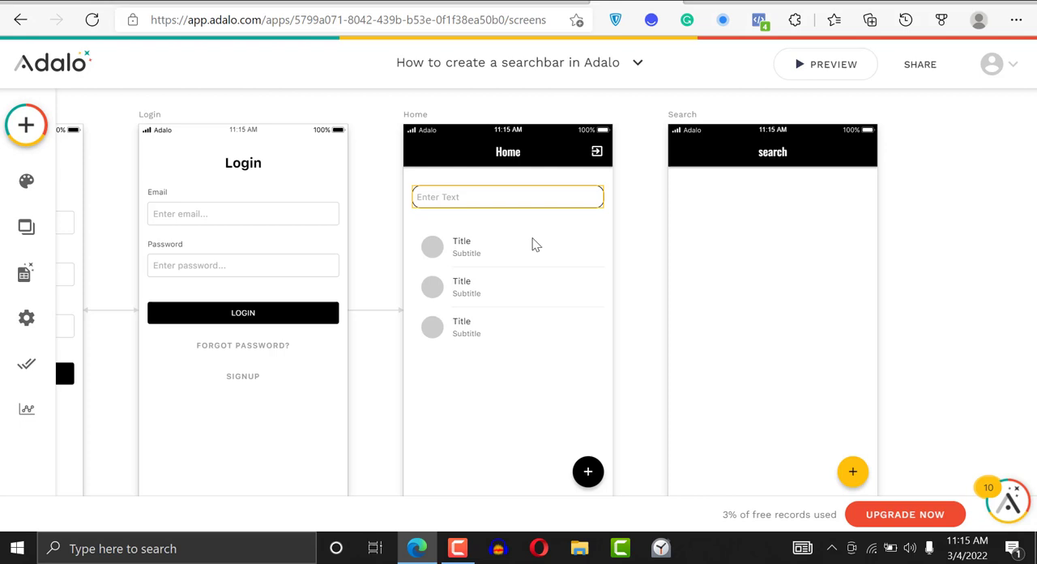
left_click(531, 266)
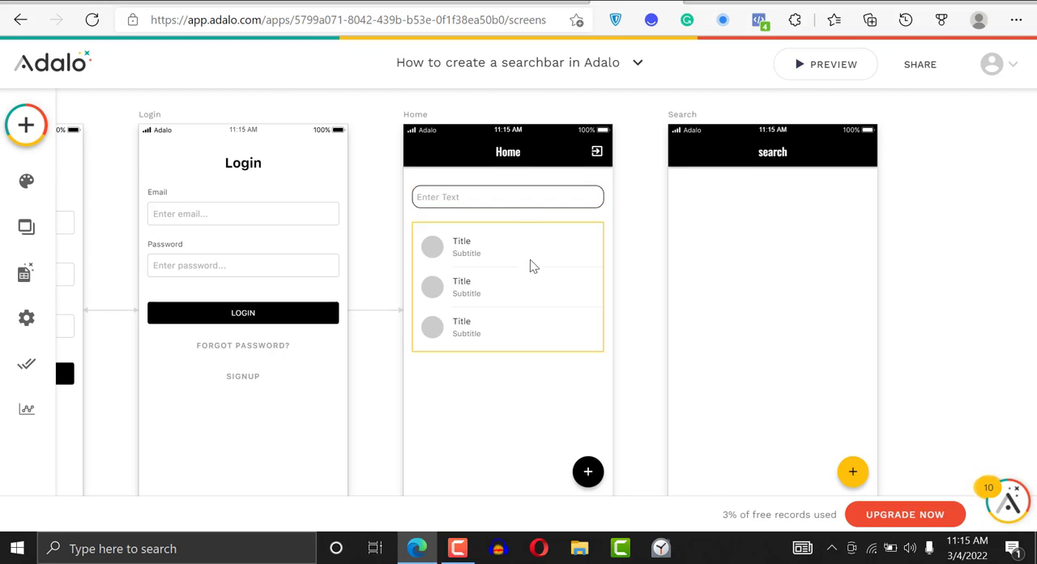
left_click(509, 197)
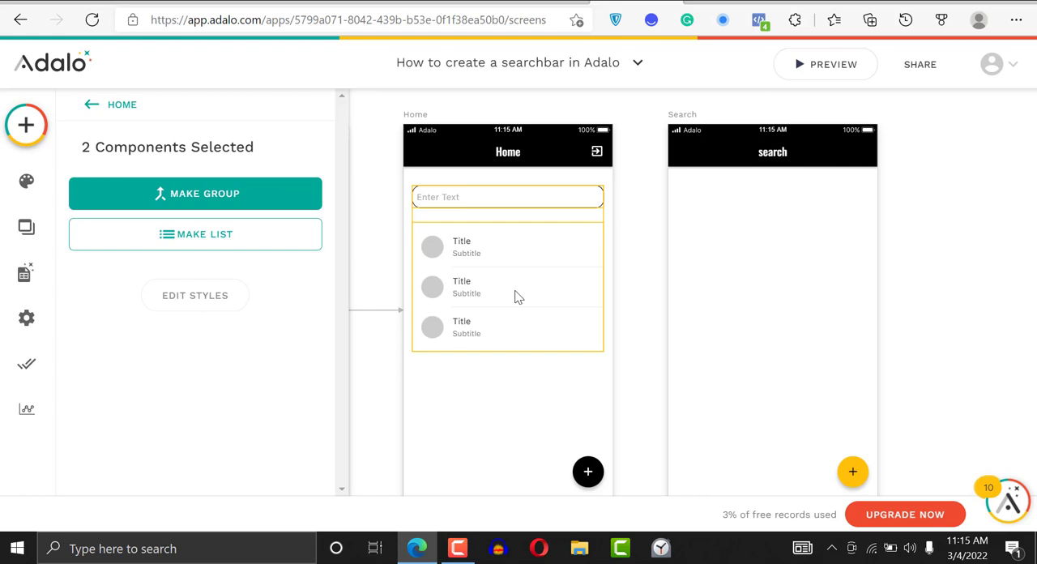
mouse_move(162, 202)
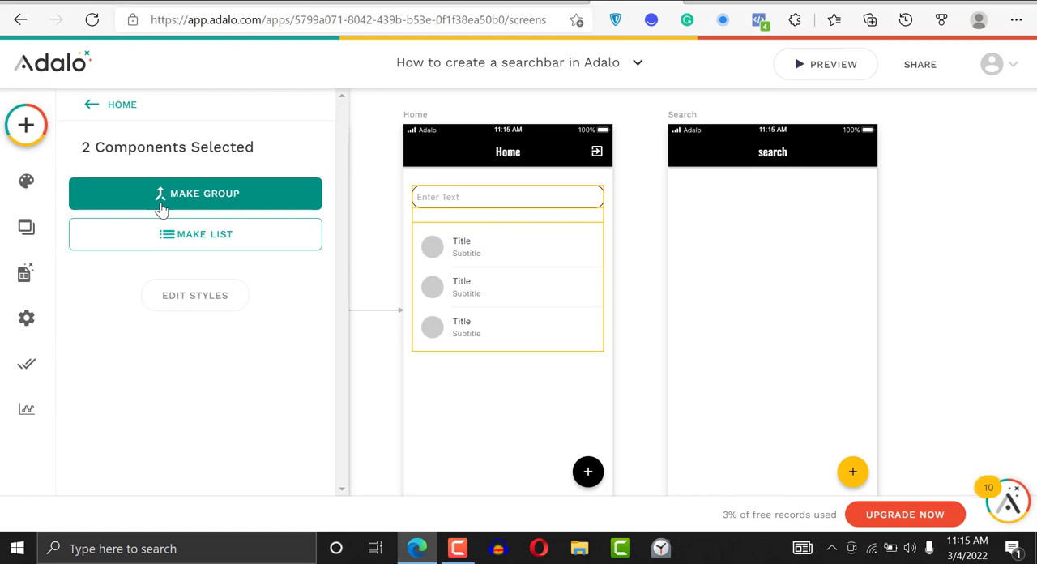
mouse_move(353, 261)
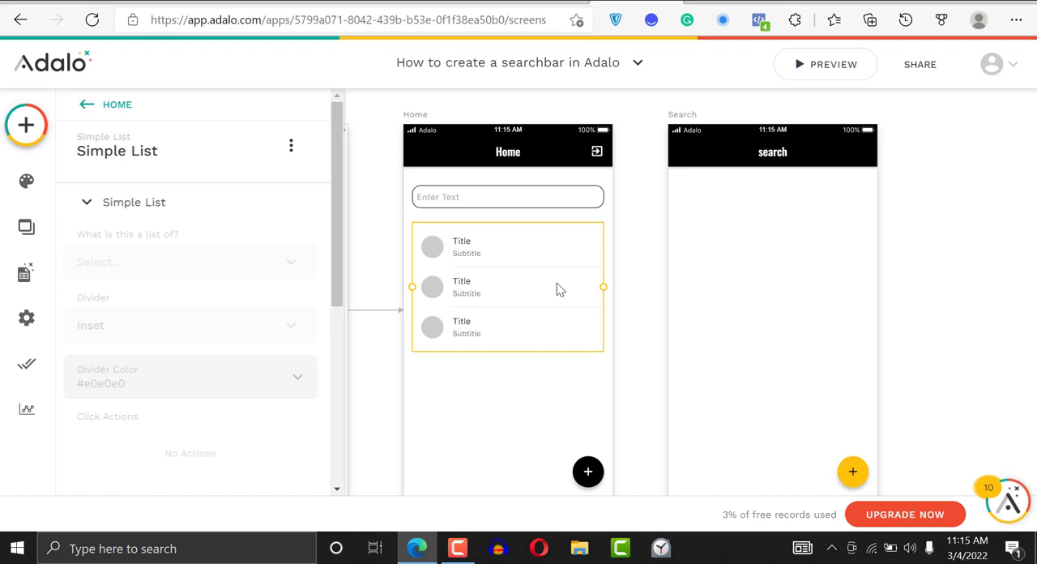
Make the Simple List show the Schools collection
left_click(191, 263)
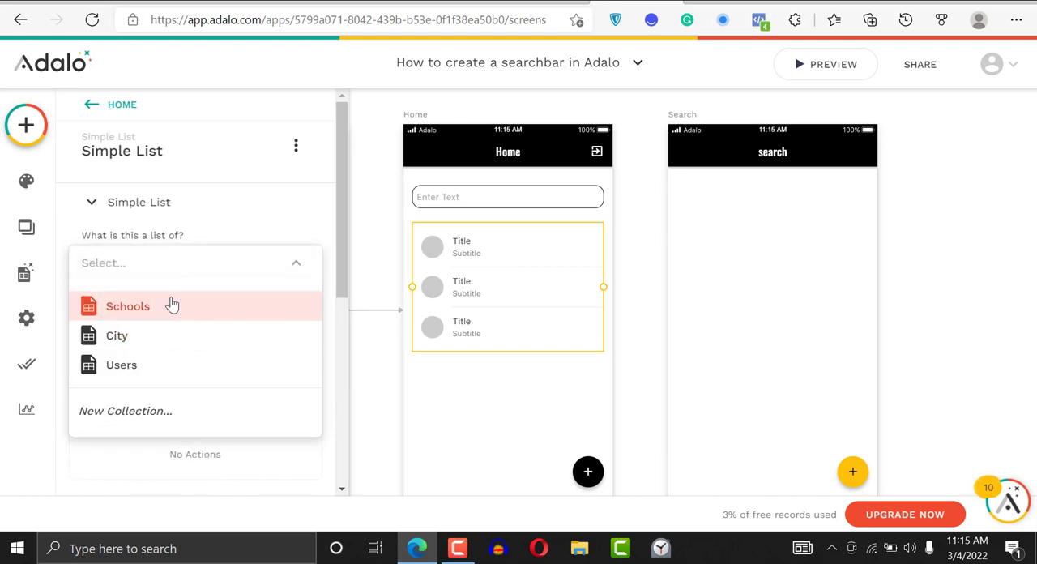
mouse_move(177, 315)
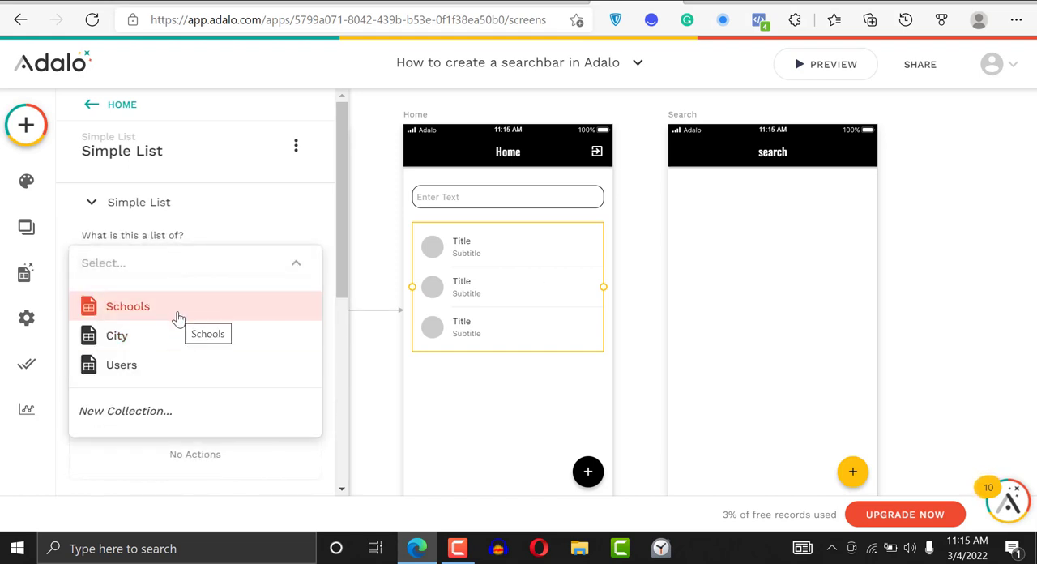
left_click(126, 305)
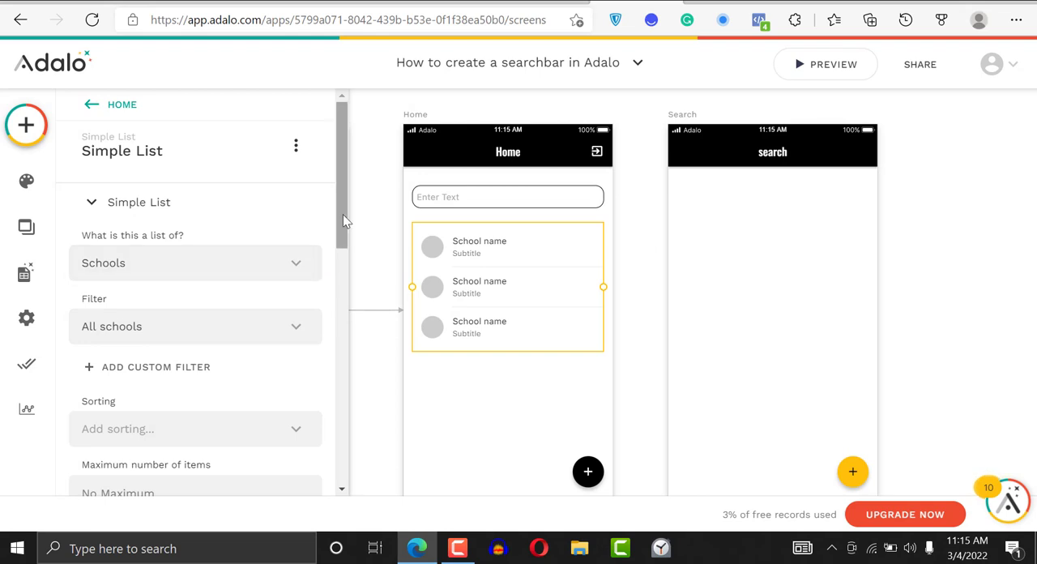
scroll("down", 3)
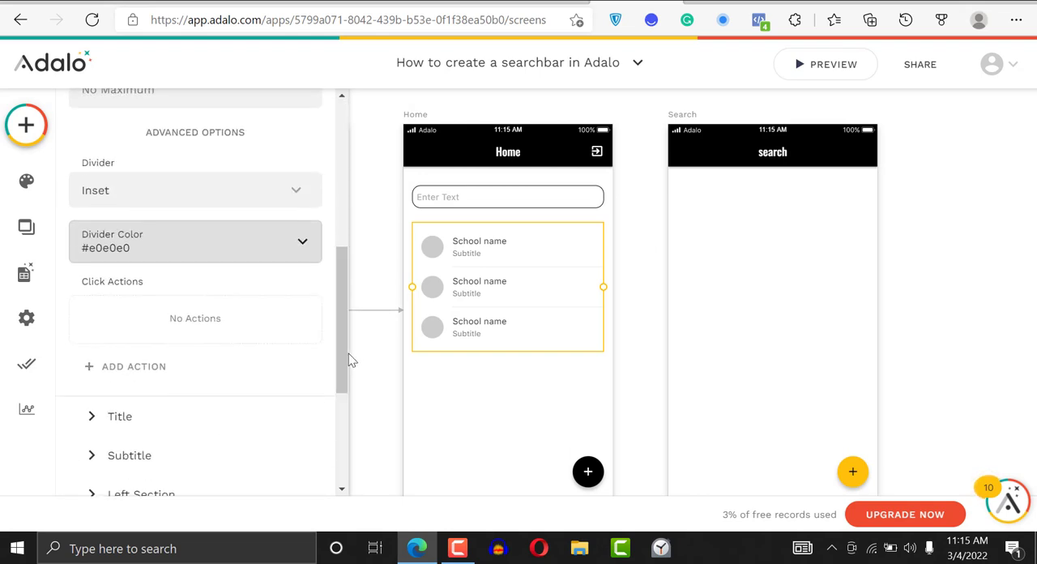
scroll("down", 3)
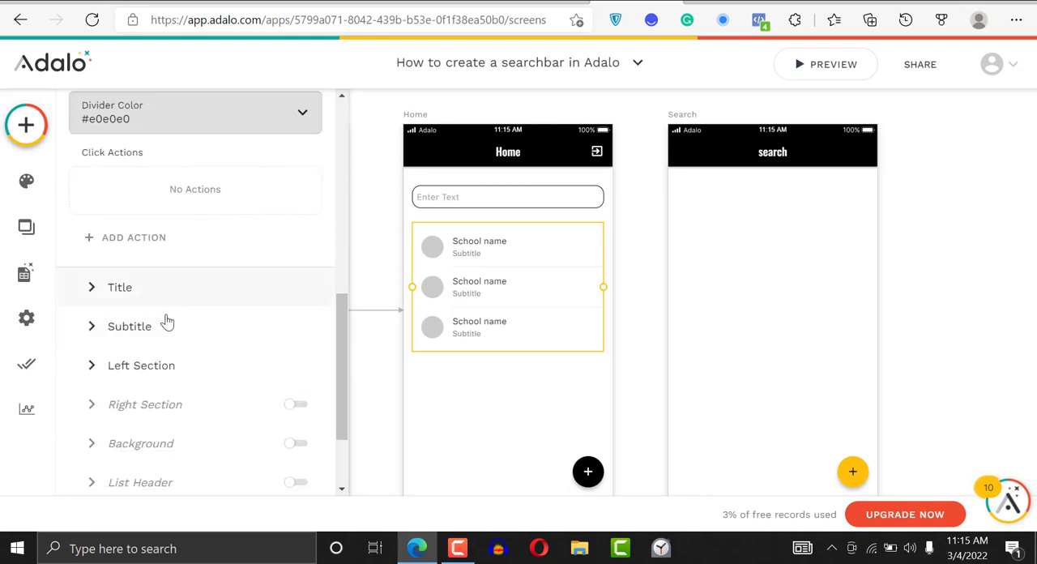
Set the list subtitle to Current School > Location and the avatar to the school's Photo
left_click(129, 325)
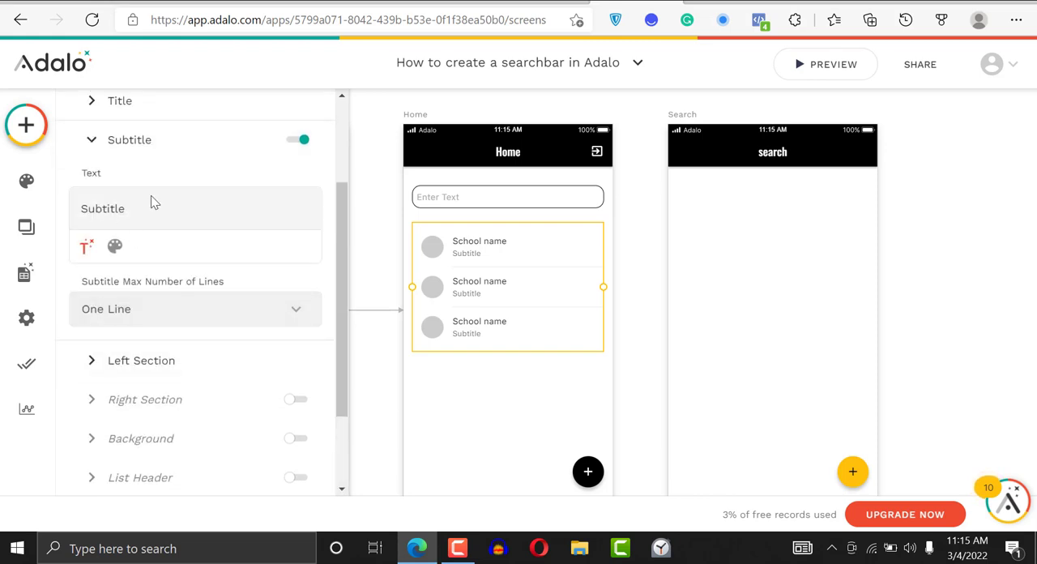
mouse_move(26, 227)
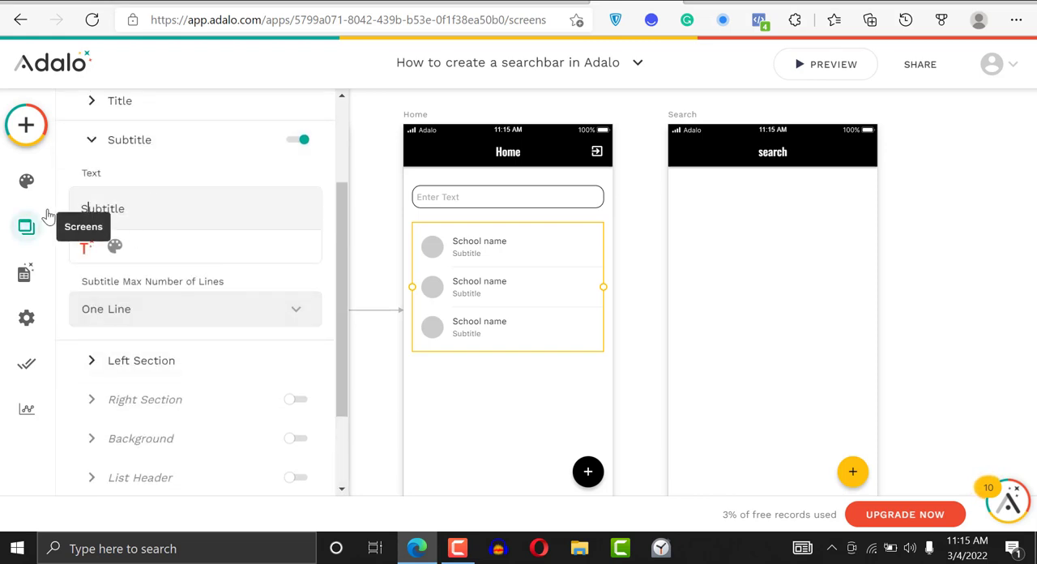
left_click(195, 208)
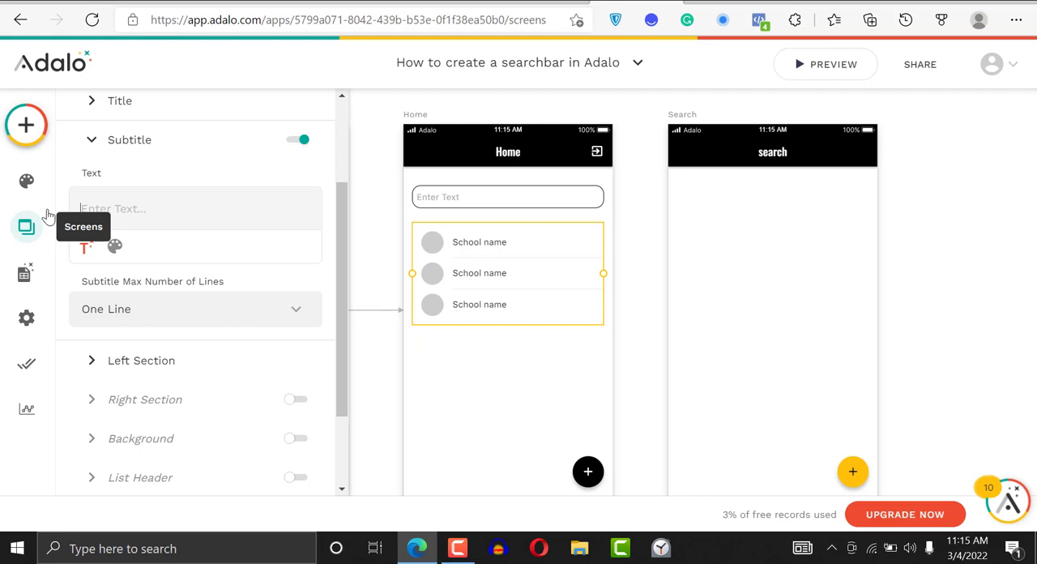
left_click(84, 246)
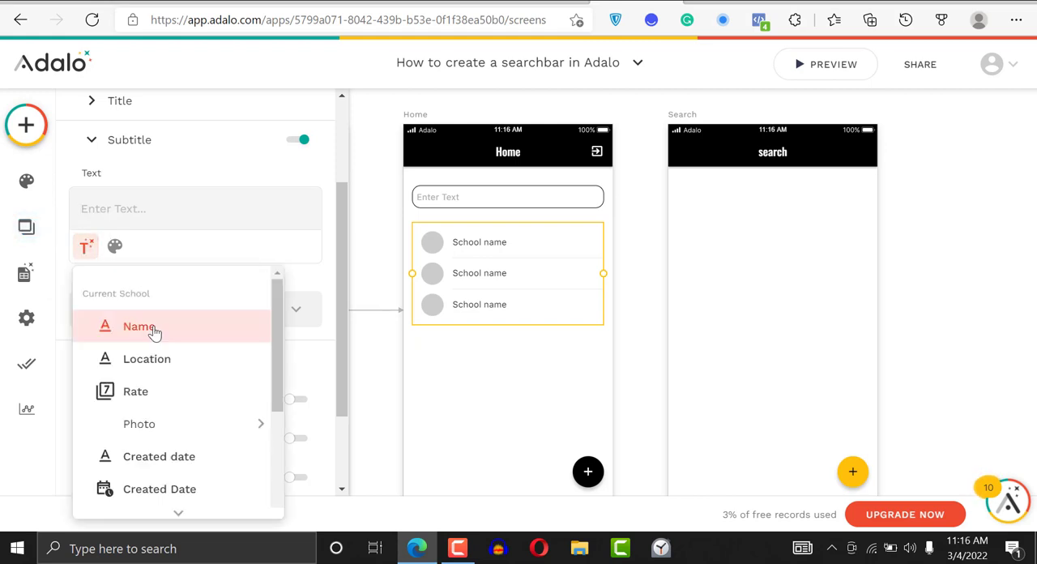
mouse_move(146, 360)
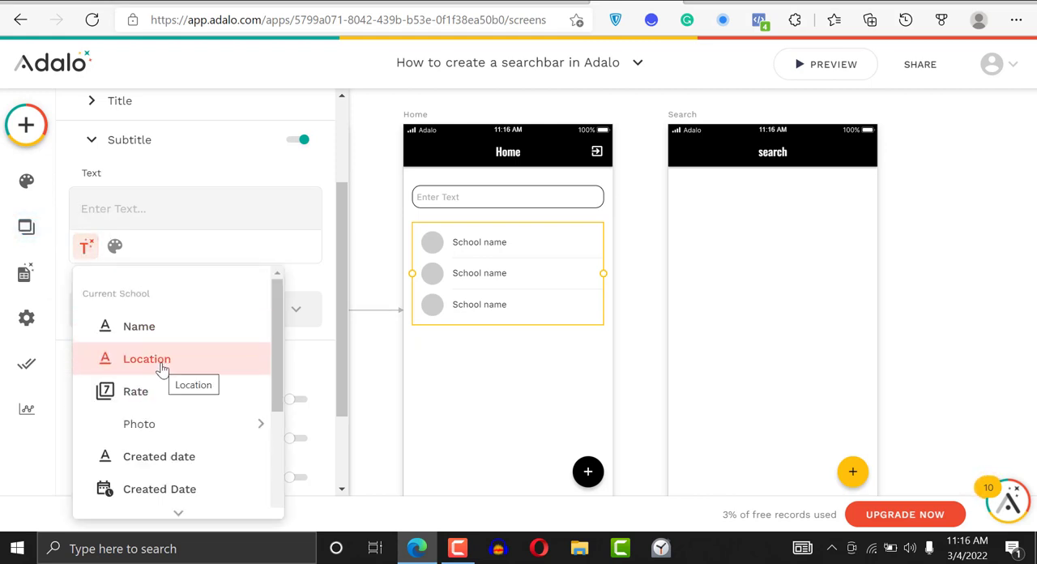
left_click(146, 360)
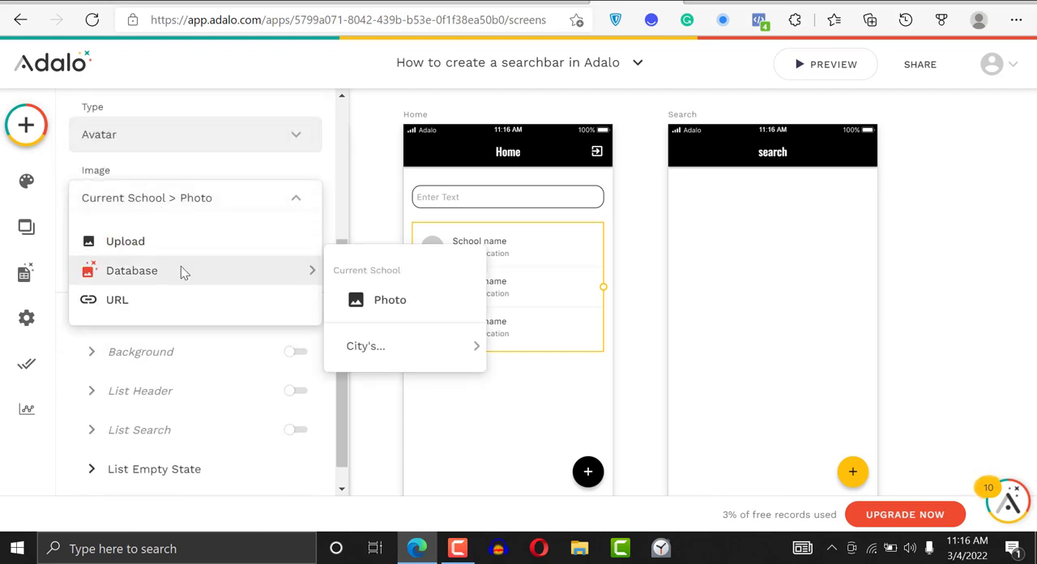
left_click(389, 300)
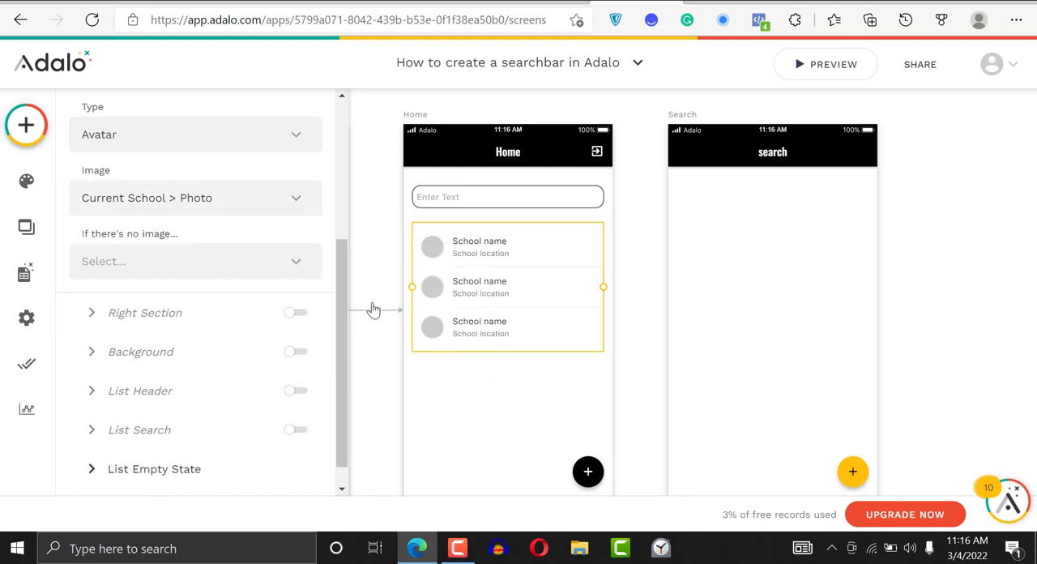
left_click(194, 261)
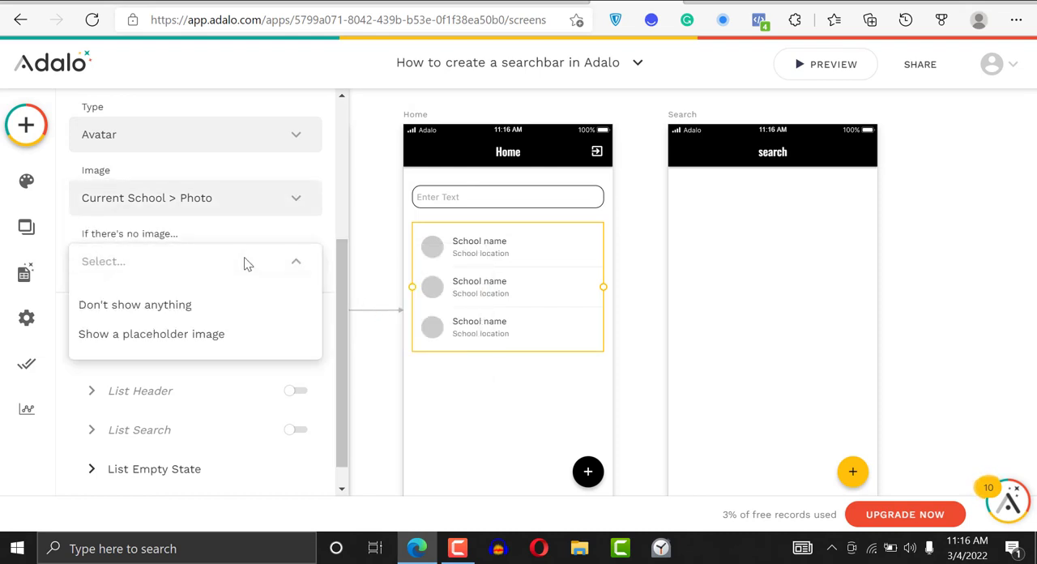
mouse_move(365, 209)
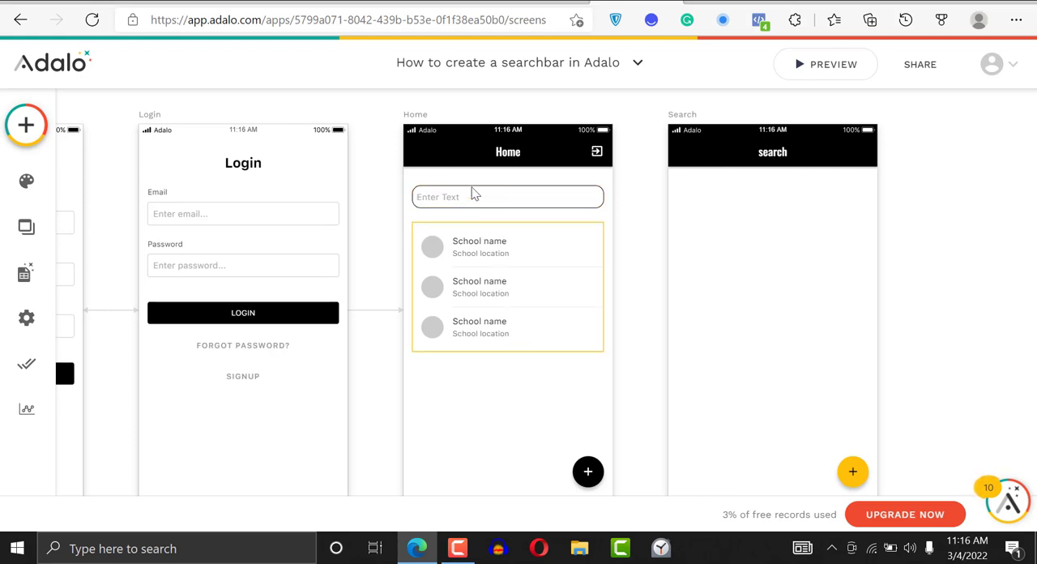
mouse_move(483, 157)
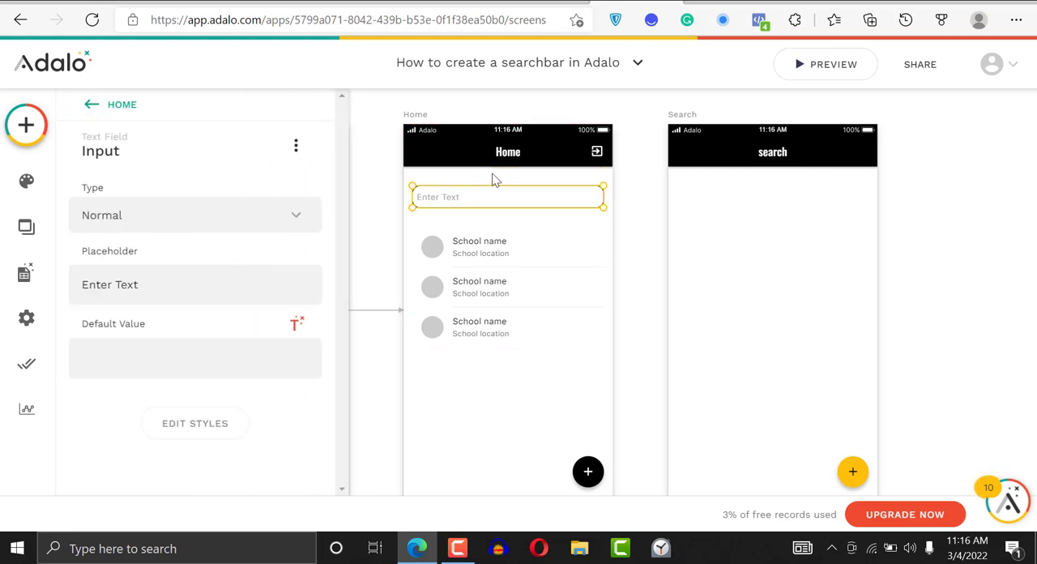
Add a custom filter to the schools list, keeping All Schools as the base
left_click(509, 287)
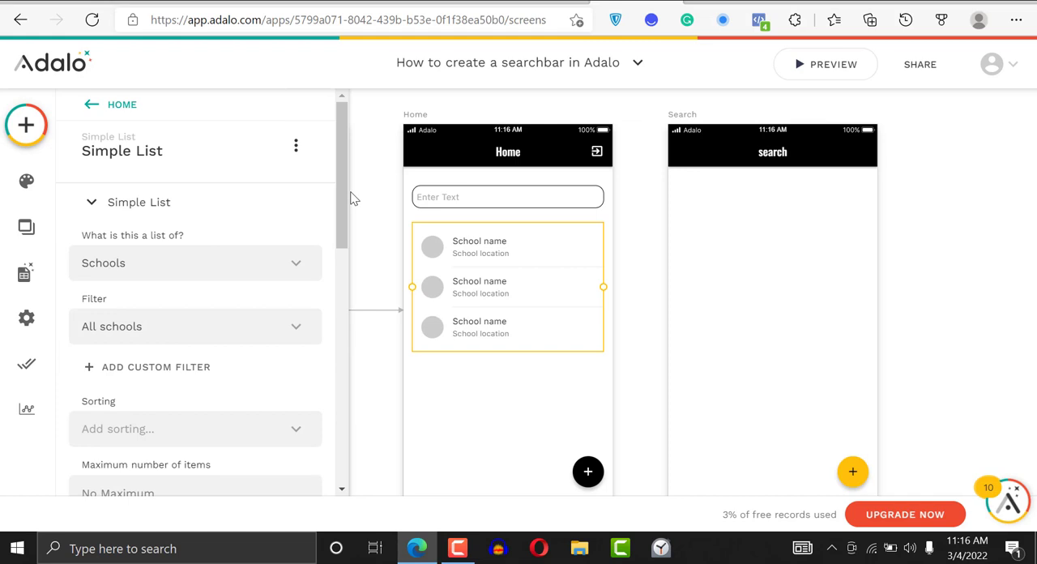
scroll("down", 3)
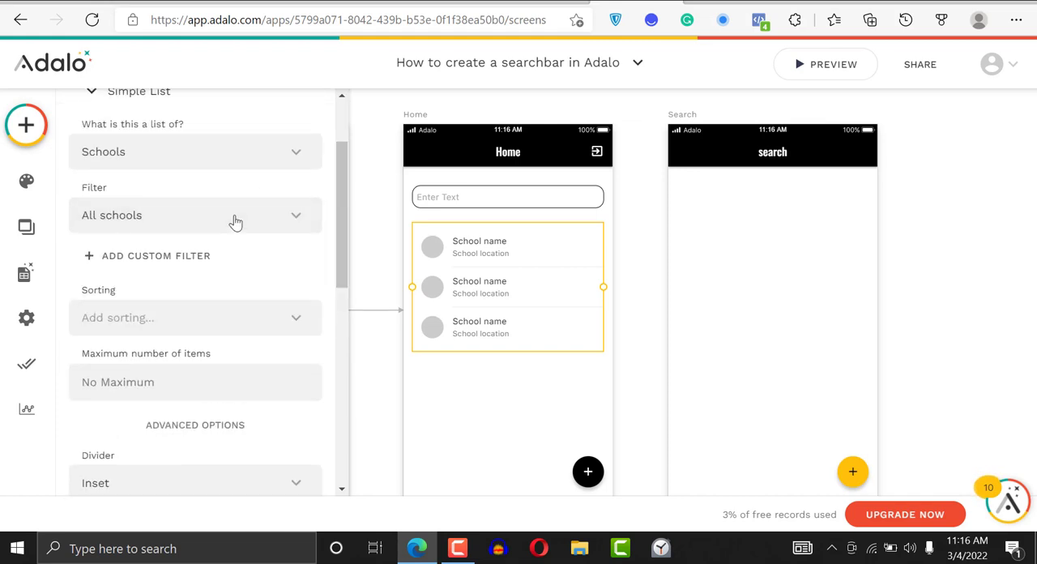
mouse_move(256, 198)
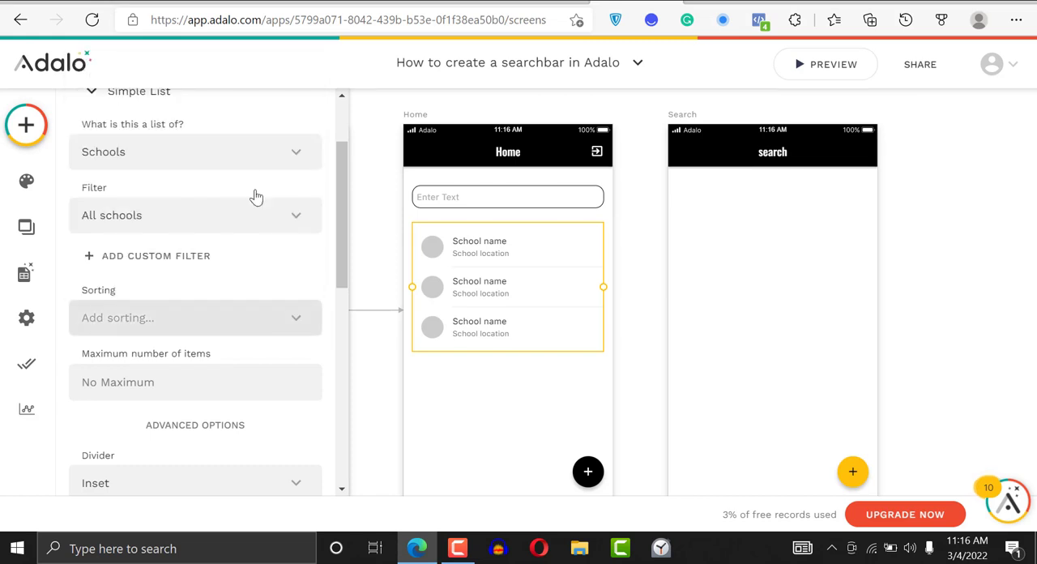
left_click(195, 213)
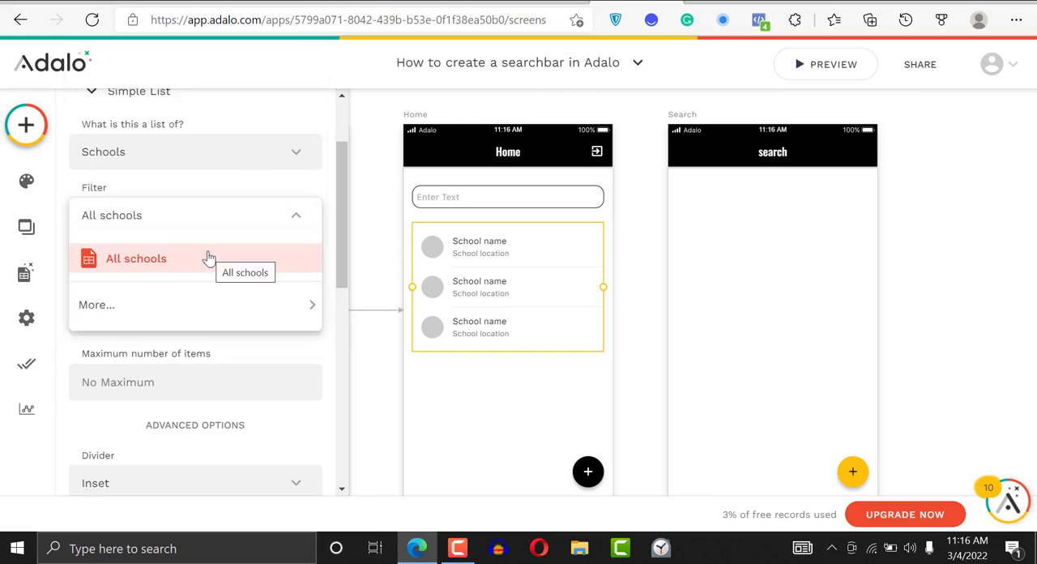
left_click(137, 258)
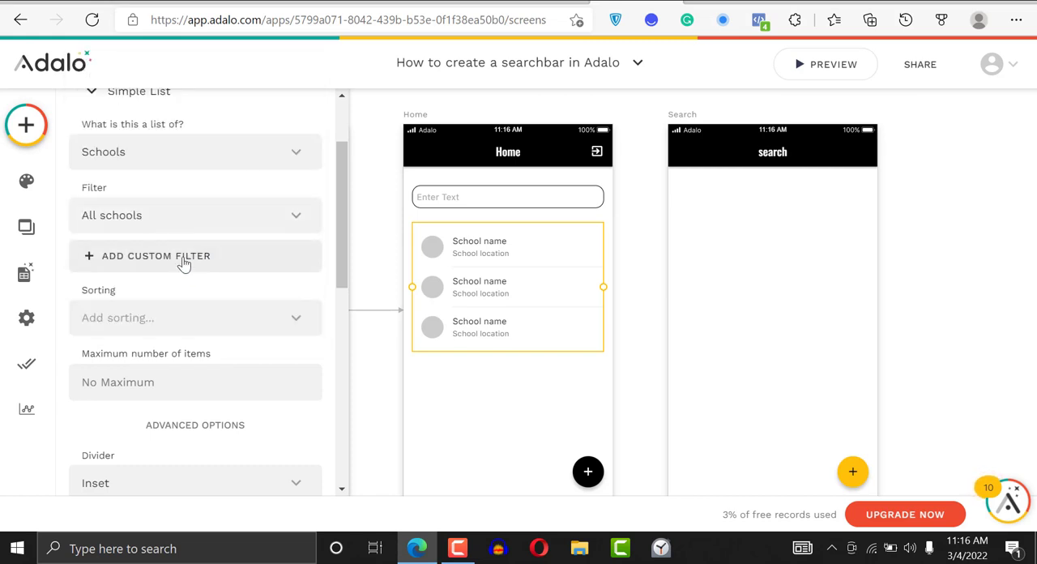
left_click(156, 256)
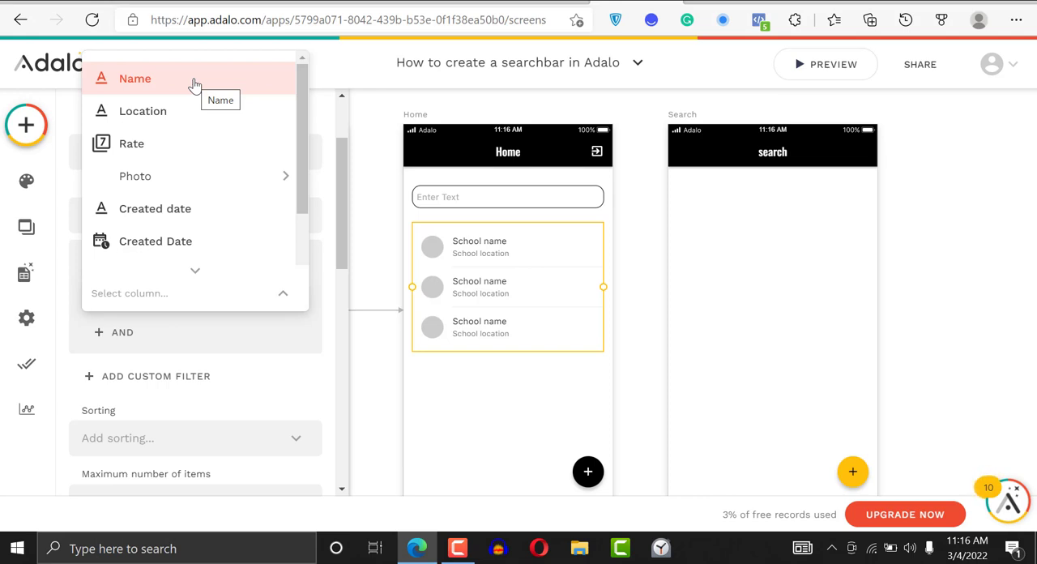
Filter on Name Contains the Input text field's value
left_click(135, 78)
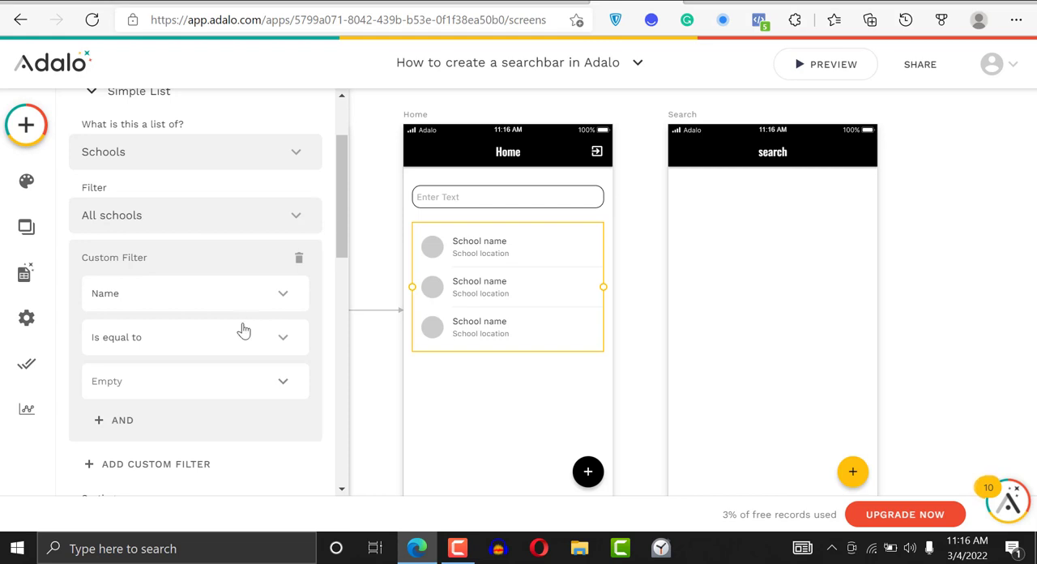
left_click(195, 337)
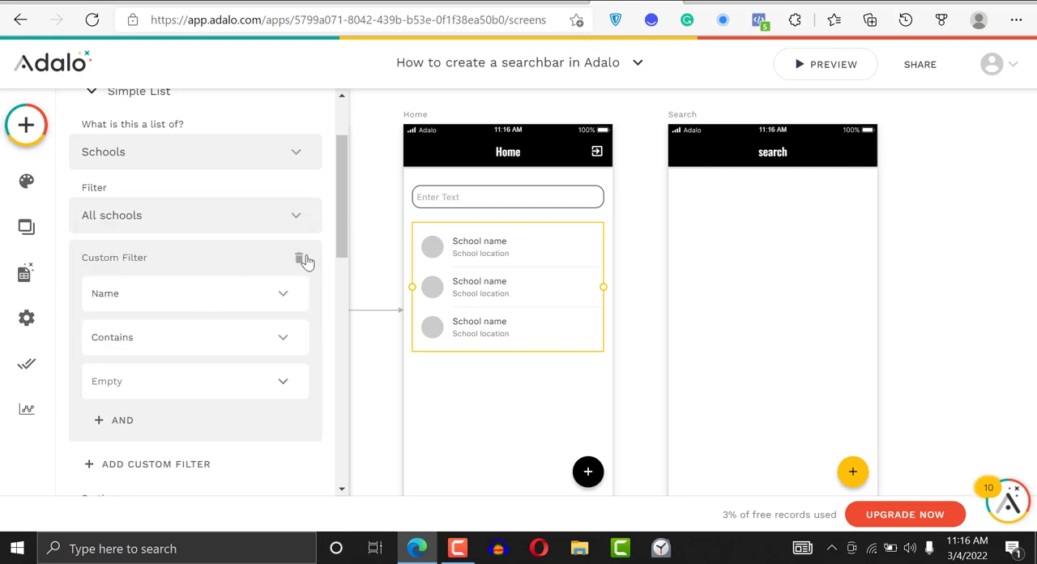
scroll("down", 3)
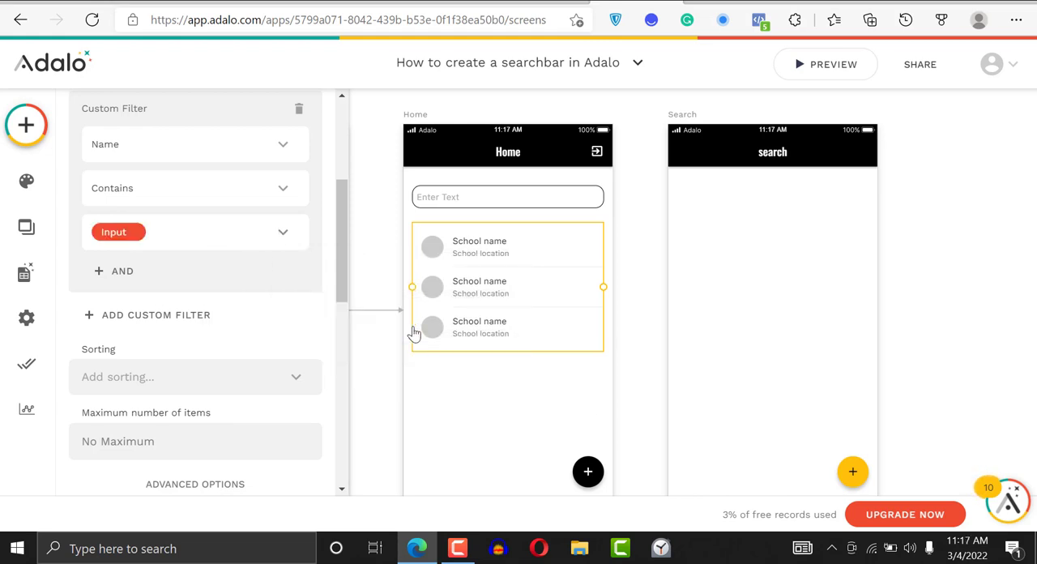
left_click(508, 198)
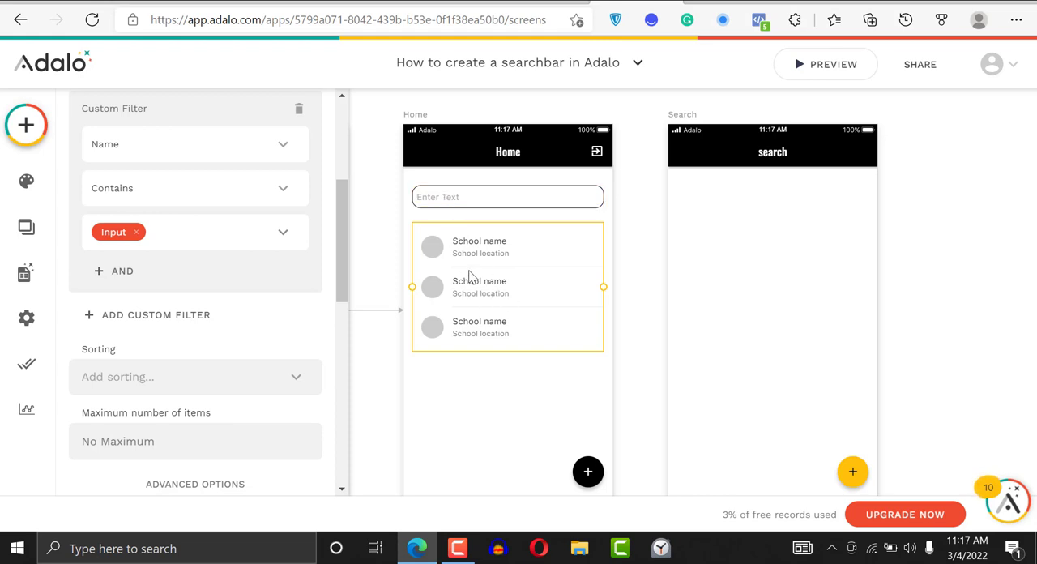
mouse_move(471, 272)
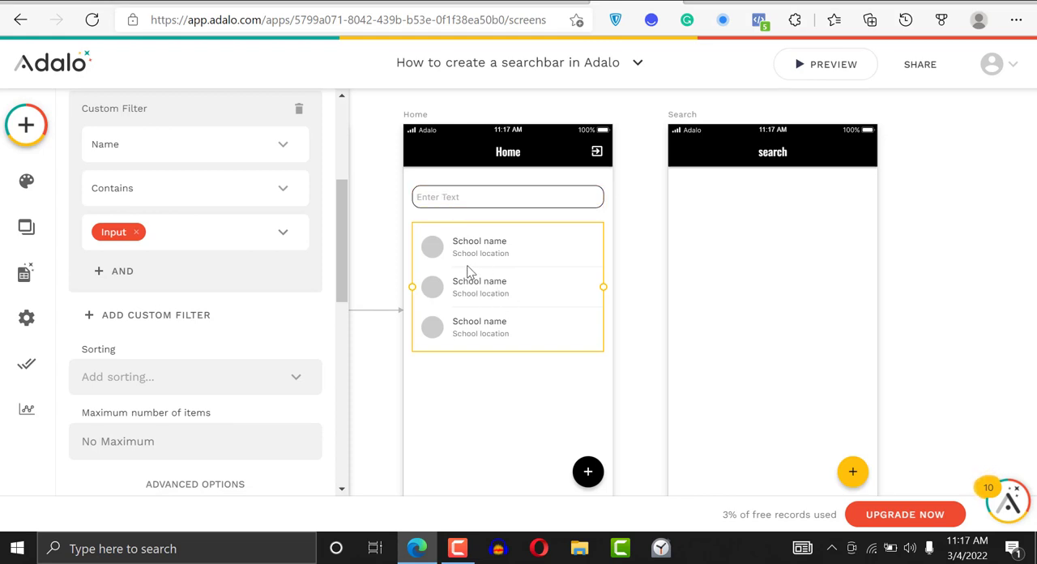
left_click(509, 198)
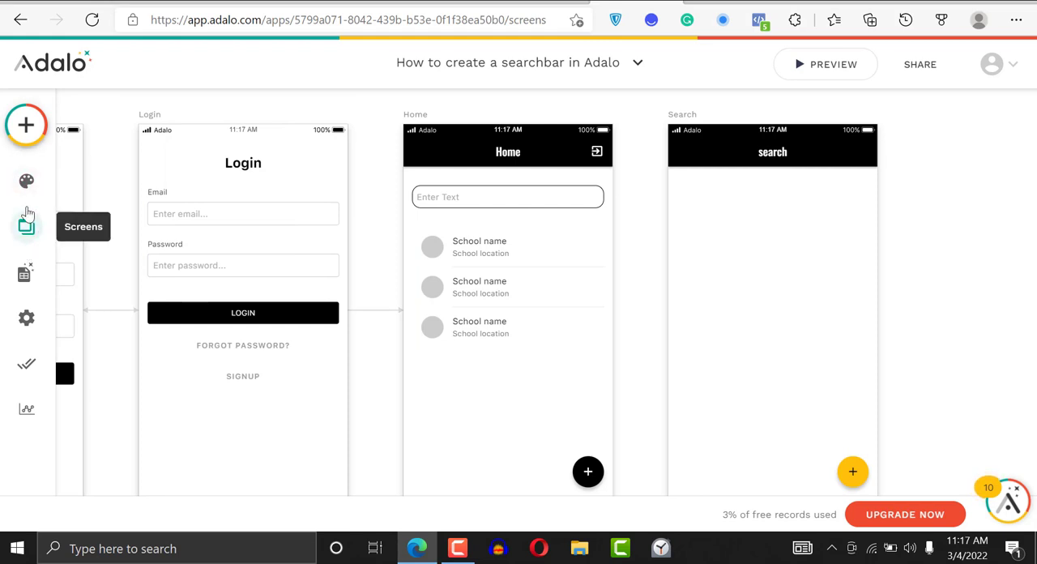
Launch the app preview and switch from Signup to the Login form
left_click(825, 65)
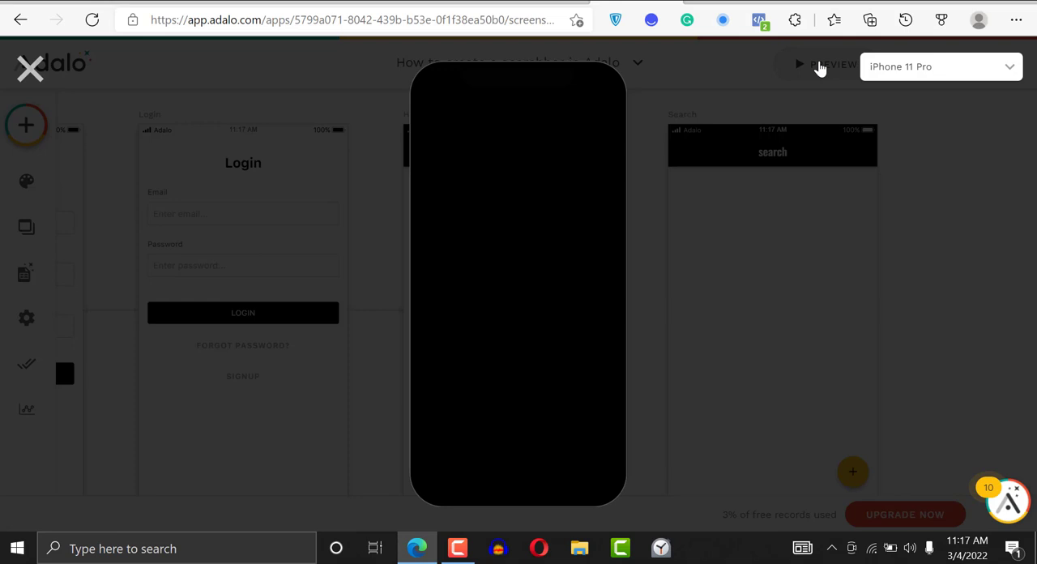
left_click(824, 65)
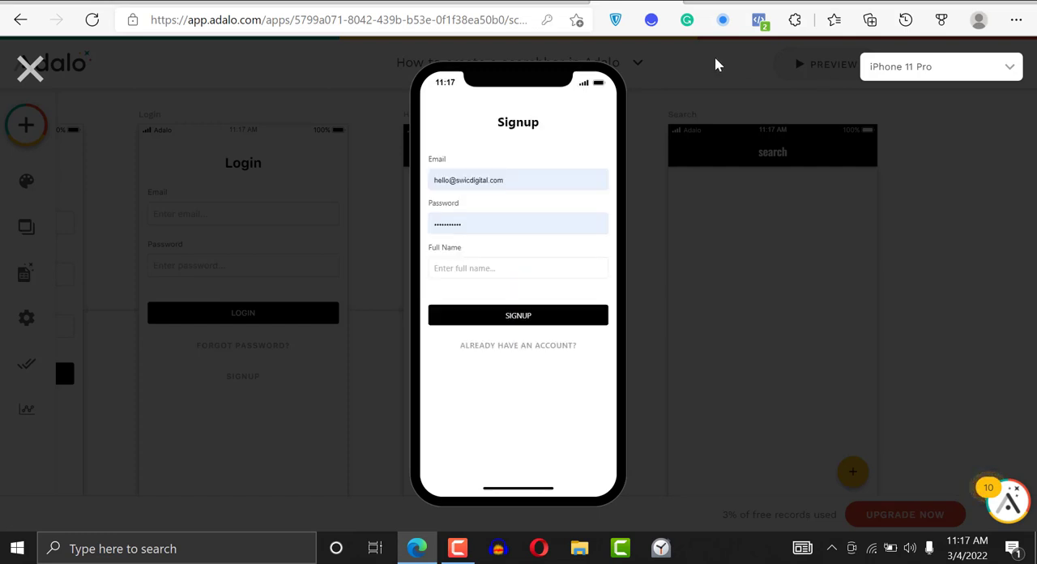
left_click(519, 345)
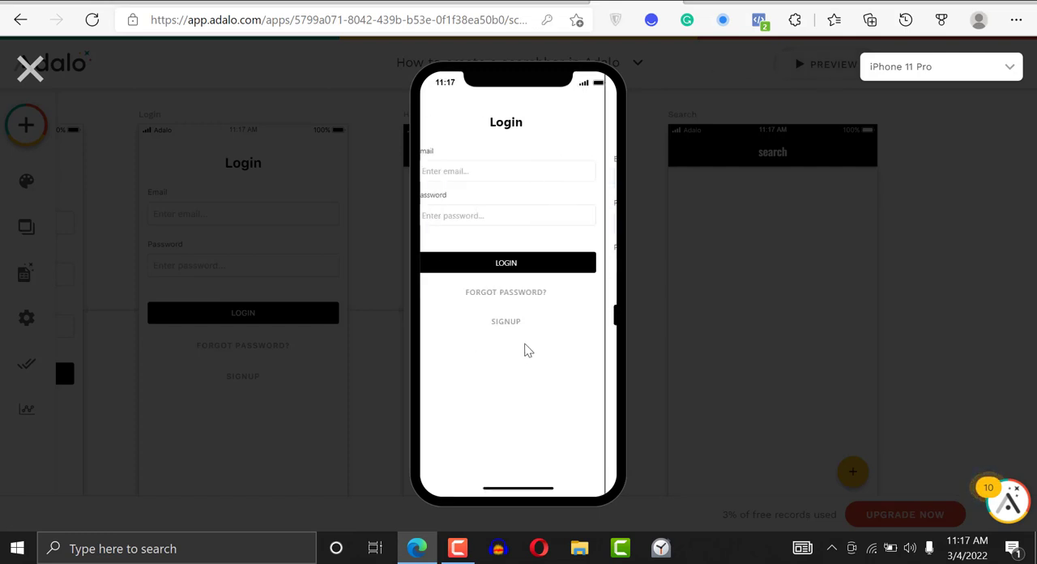
left_click(508, 172)
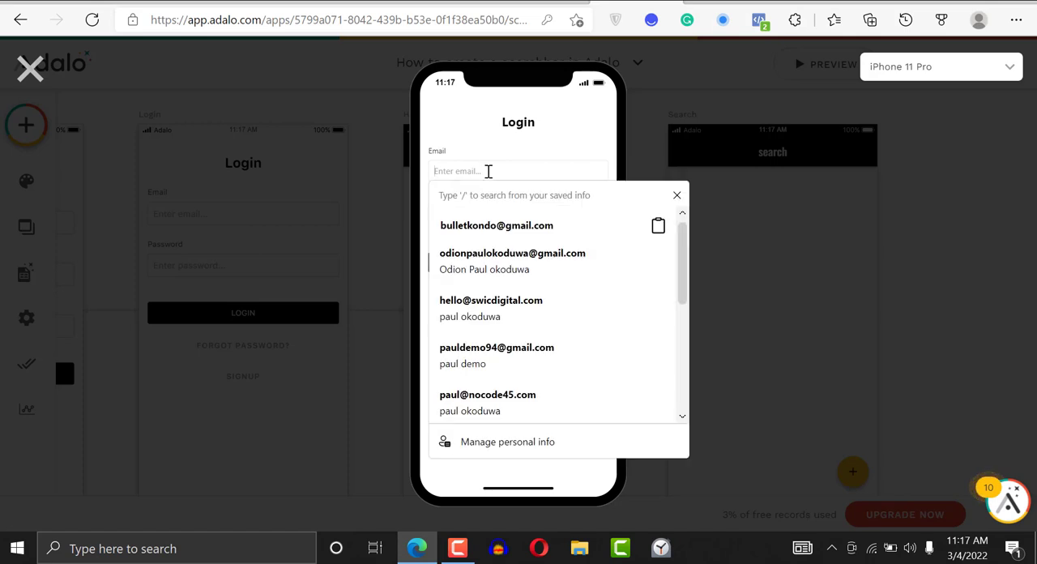
left_click(486, 397)
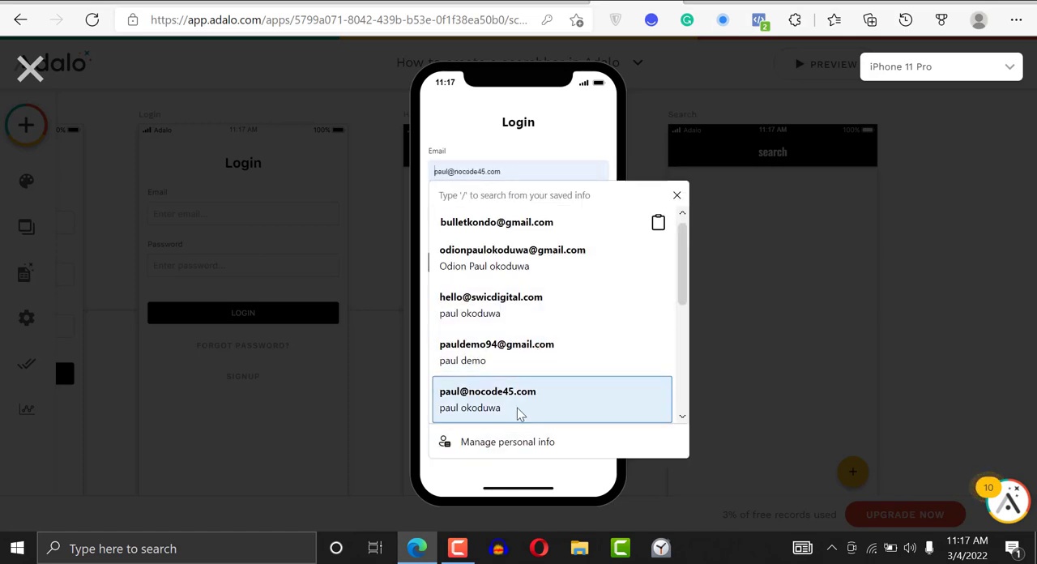
left_click(486, 398)
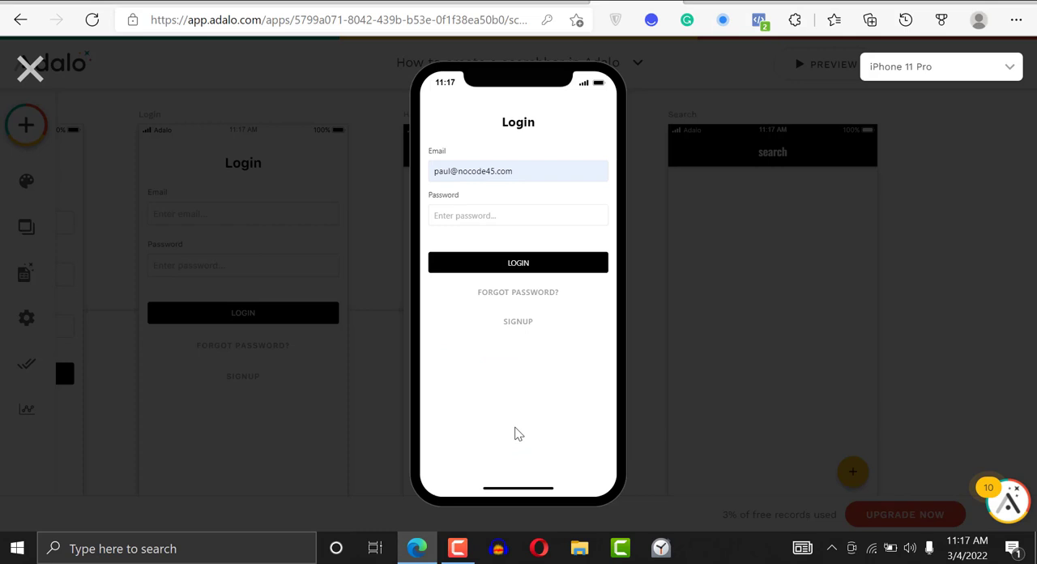
type("password")
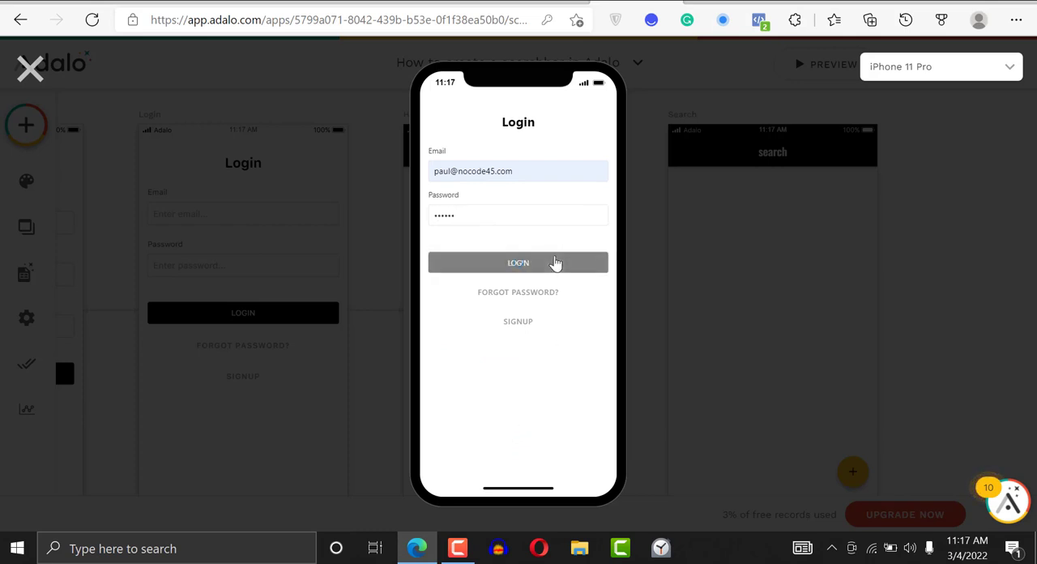
left_click(519, 263)
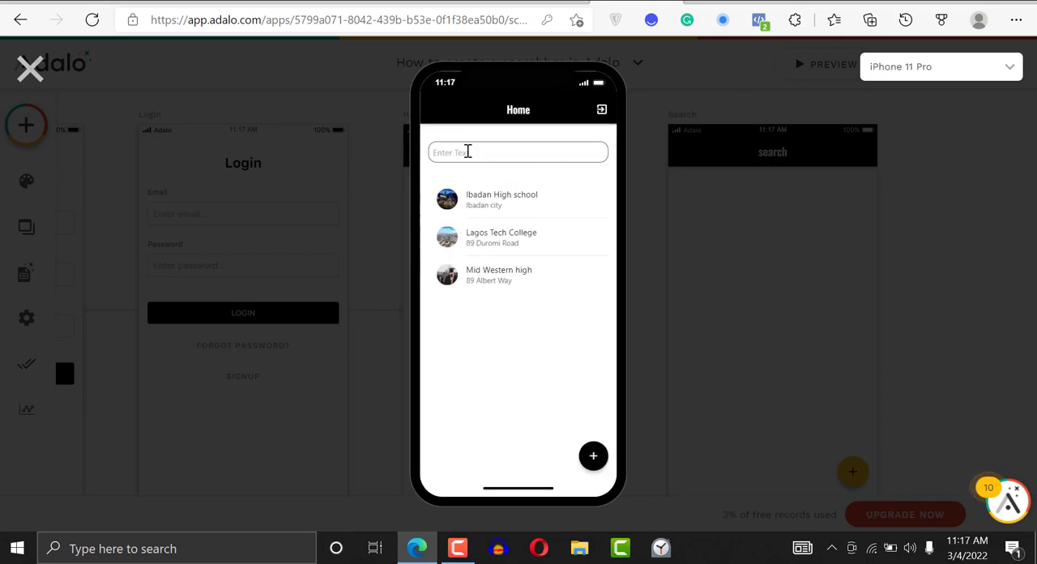
Search 'iba', clear it, then 'lagos' to leave only Lagos Tech College listed
type("ibadan")
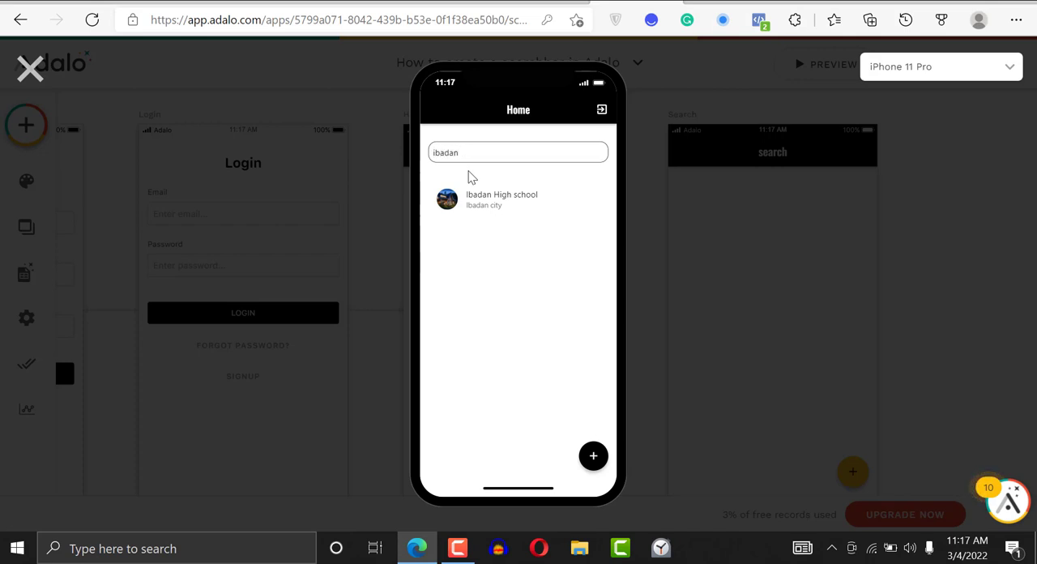
left_click(519, 152)
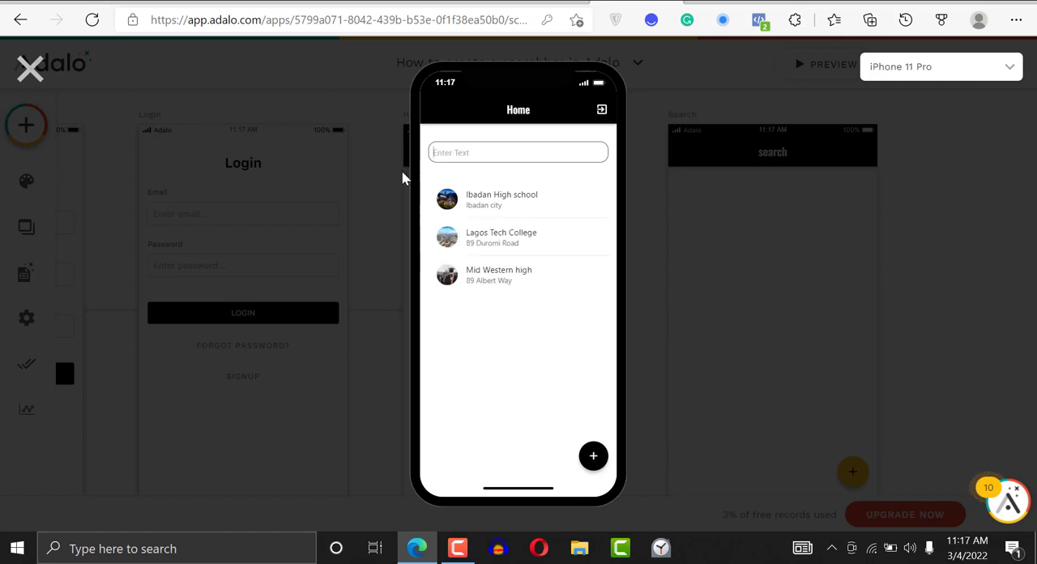
type("lagos")
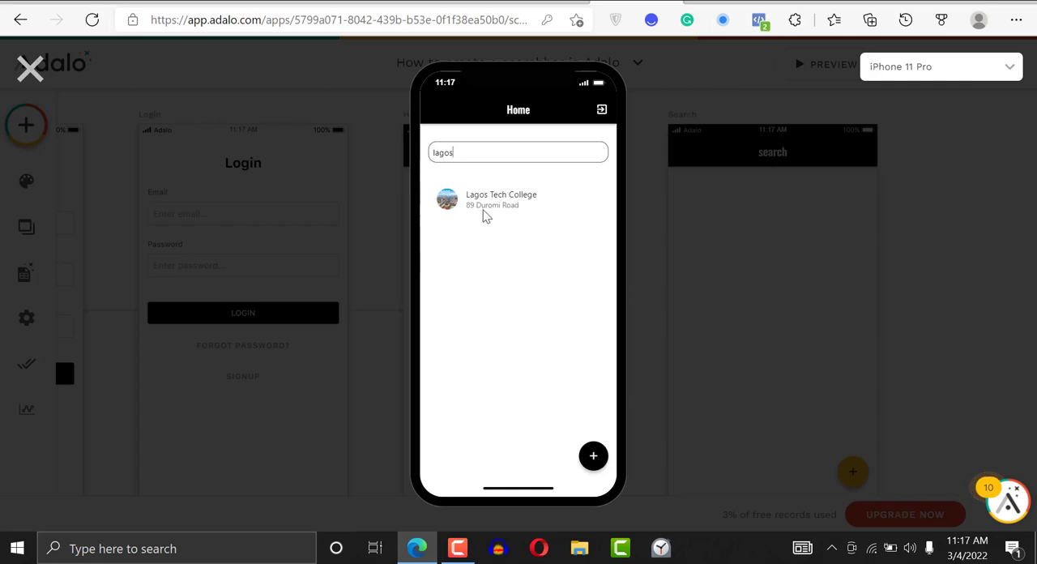
mouse_move(483, 183)
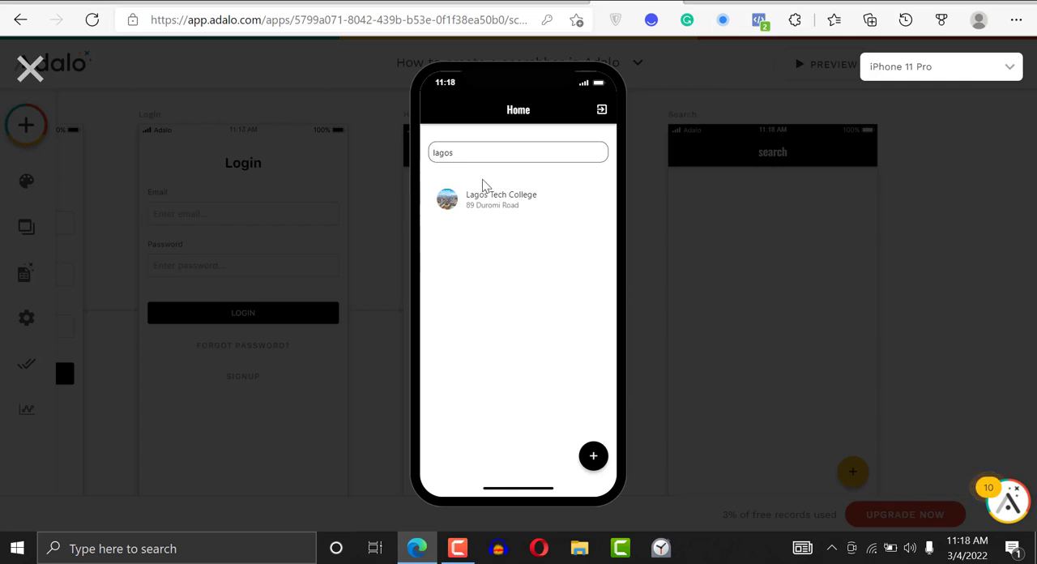
mouse_move(504, 307)
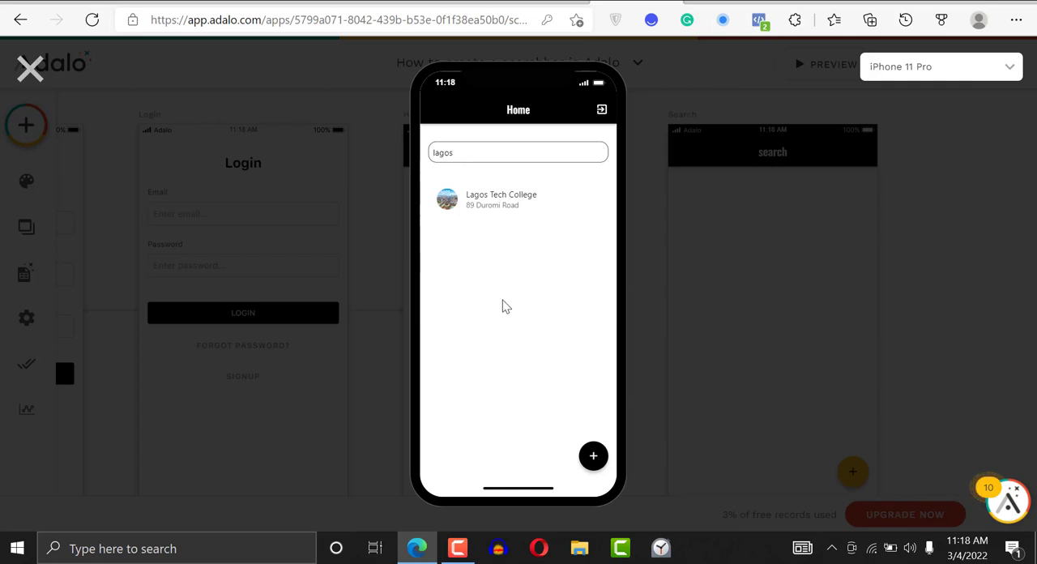